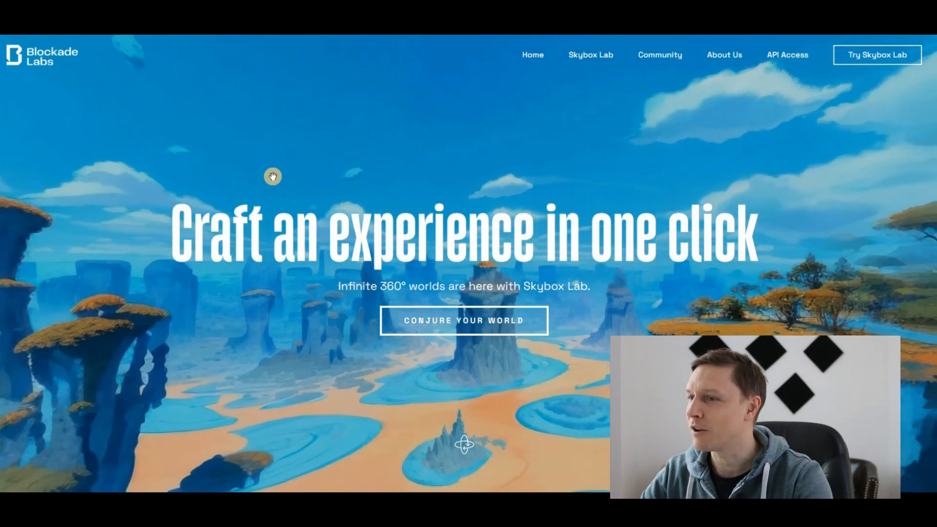
Enter the world prompt 'a modern city with skyscrapers at night' and choose the Realistic style.
left_click(463, 320)
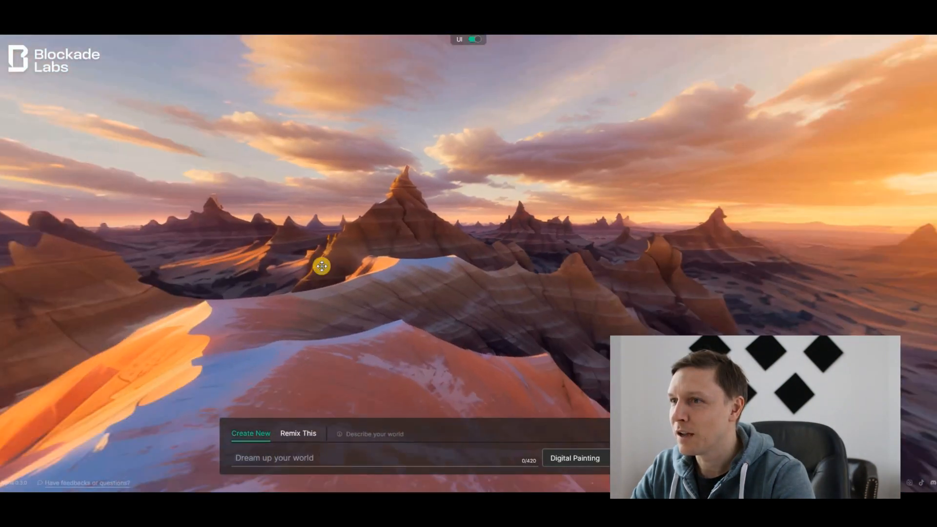
left_click_drag(321, 266, 450, 227)
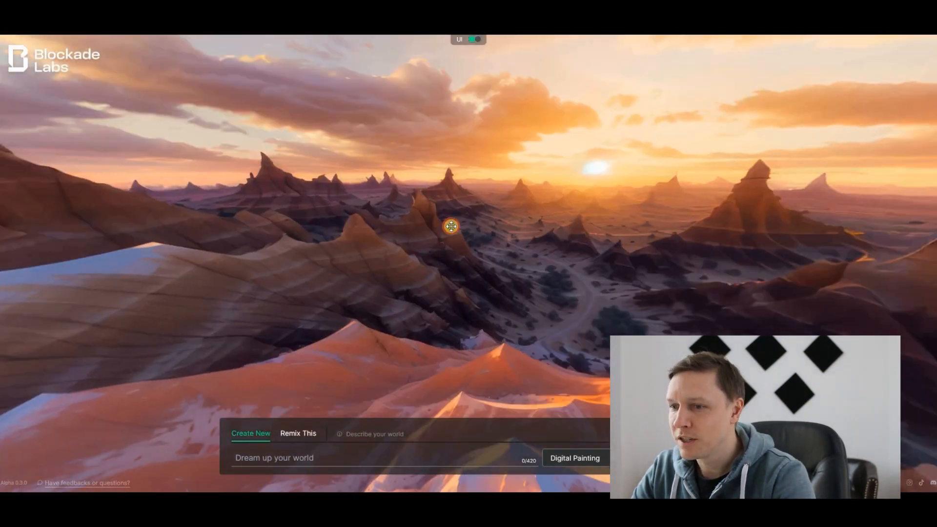
left_click(274, 458)
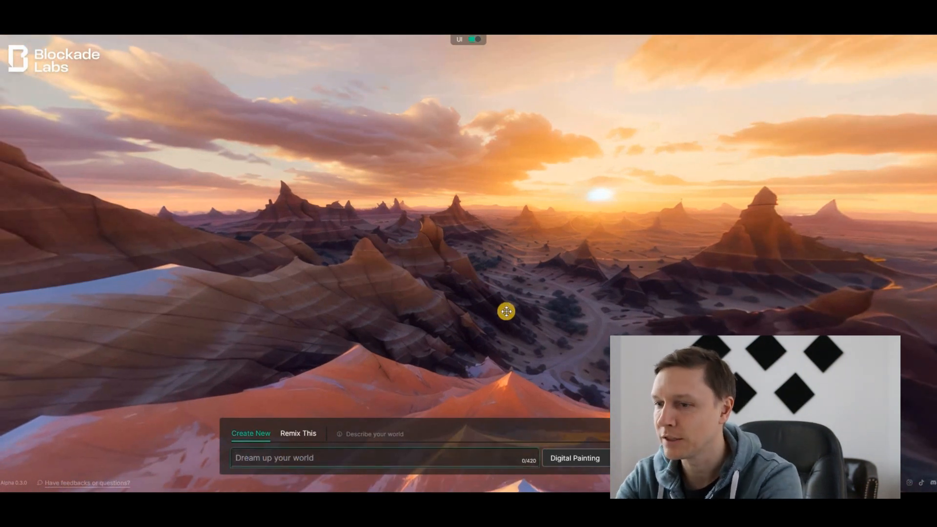
type("a modern city with skyscrapers at night")
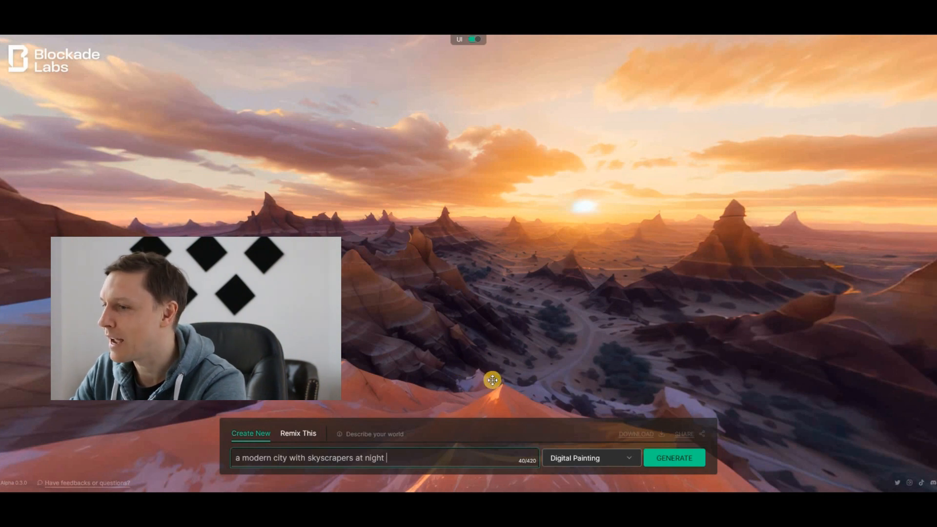
left_click(589, 458)
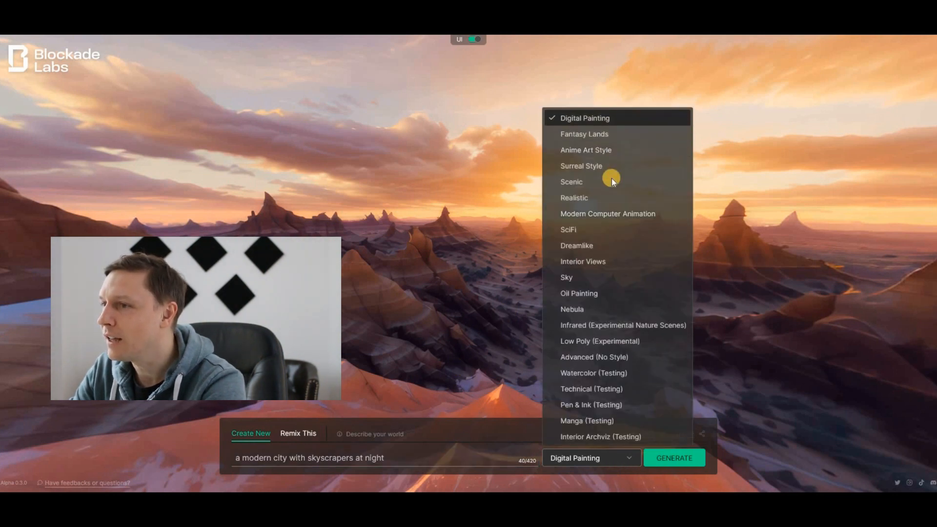
left_click(573, 197)
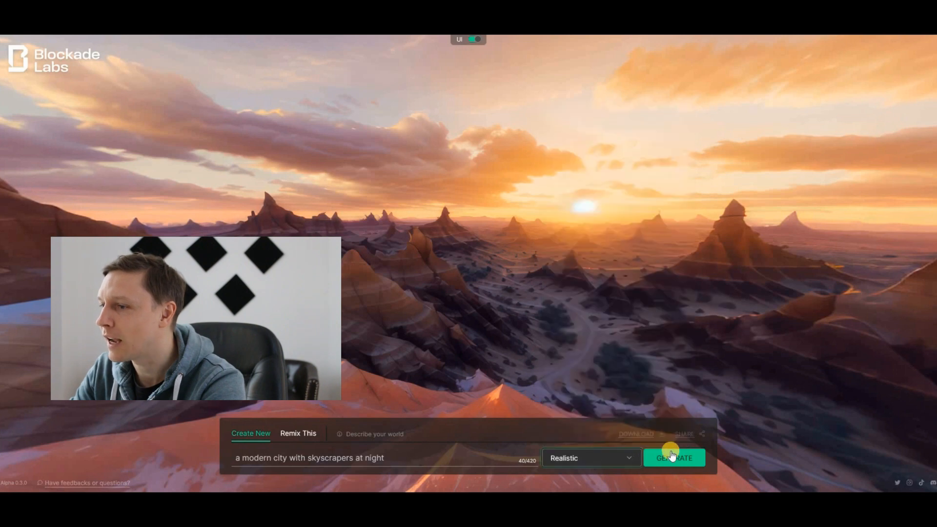
Generate the Realistic night-city skybox and look around its lit skyscrapers.
left_click(673, 457)
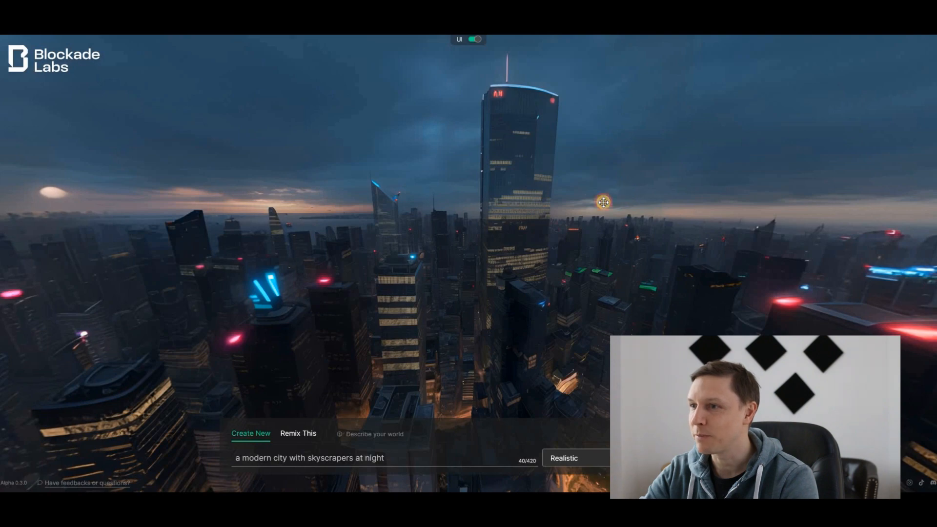
left_click_drag(602, 202, 399, 205)
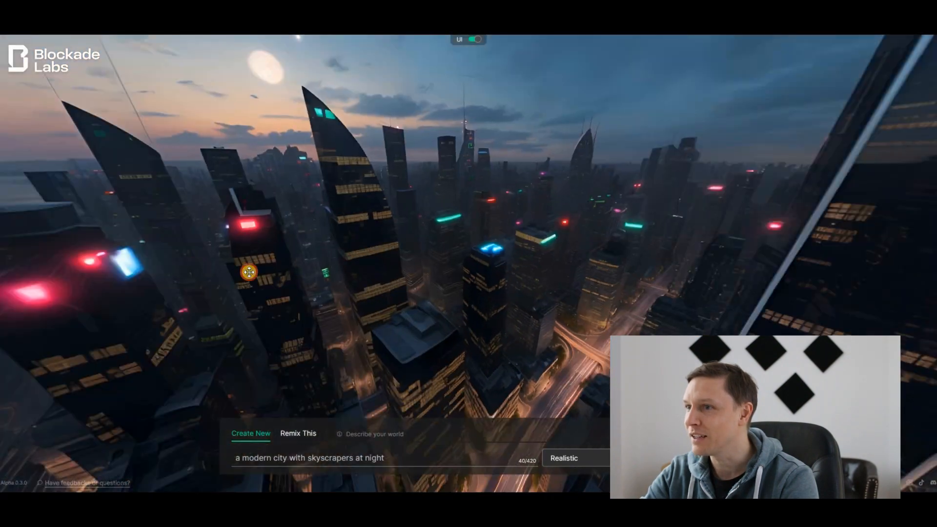
left_click_drag(249, 272, 450, 316)
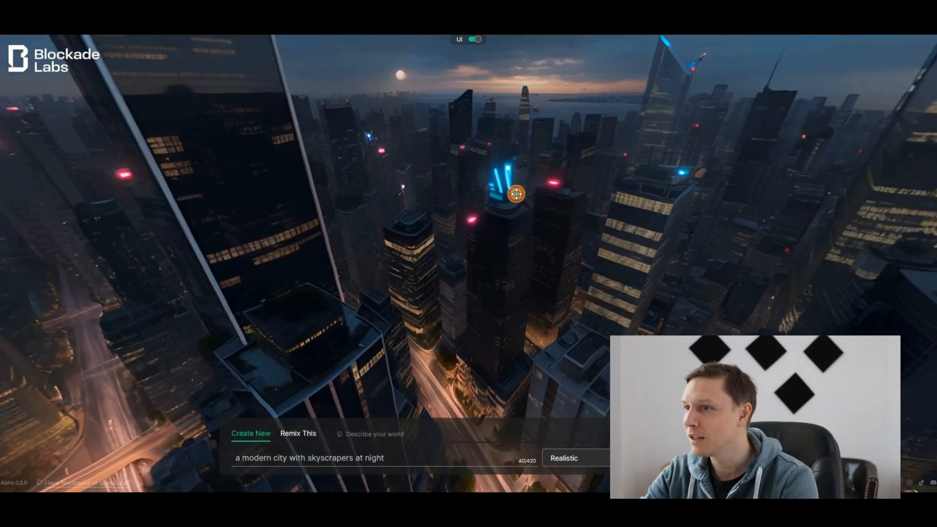
left_click_drag(515, 194, 367, 255)
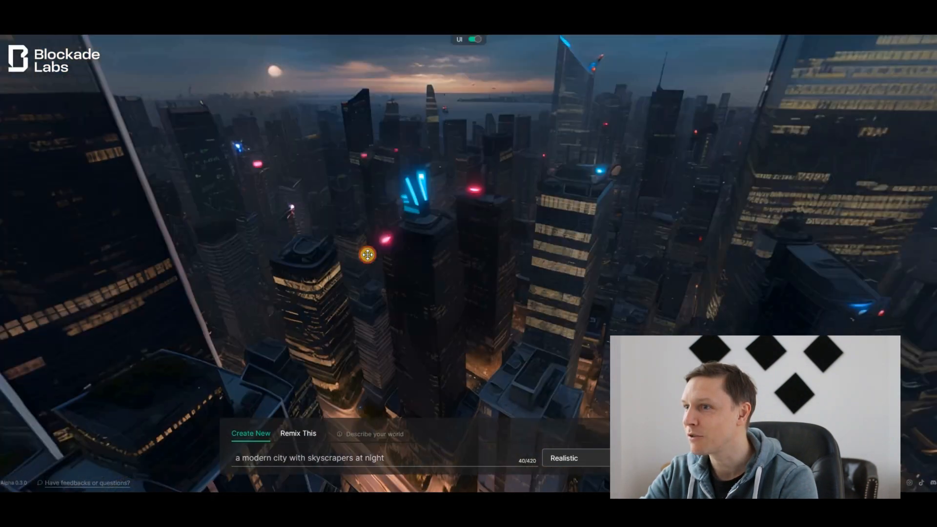
left_click_drag(367, 255, 763, 185)
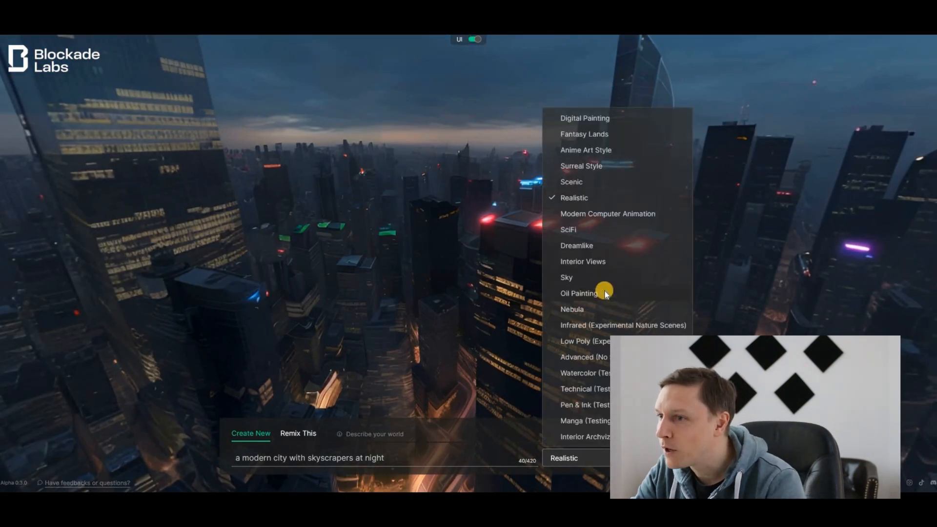
Switch the style to Oil Painting and explore the lamplit canal-town skybox.
left_click(578, 293)
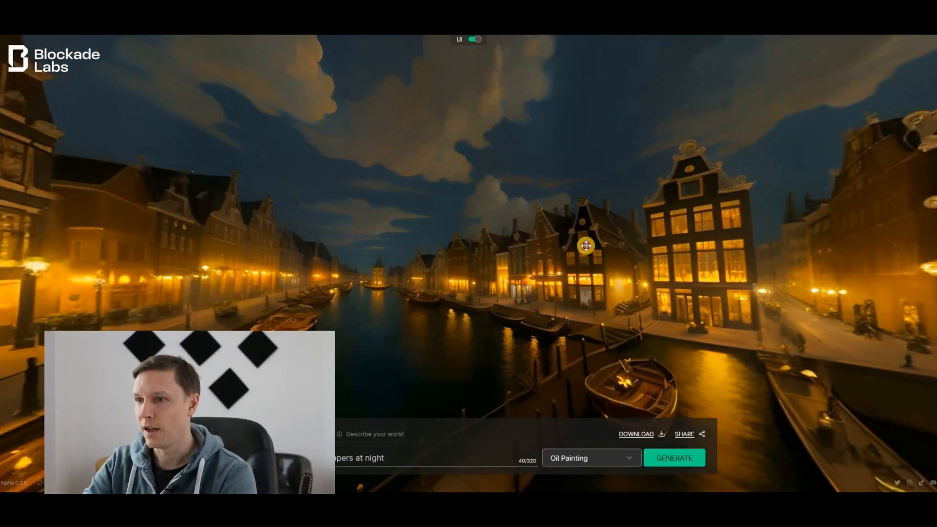
left_click_drag(585, 245, 575, 253)
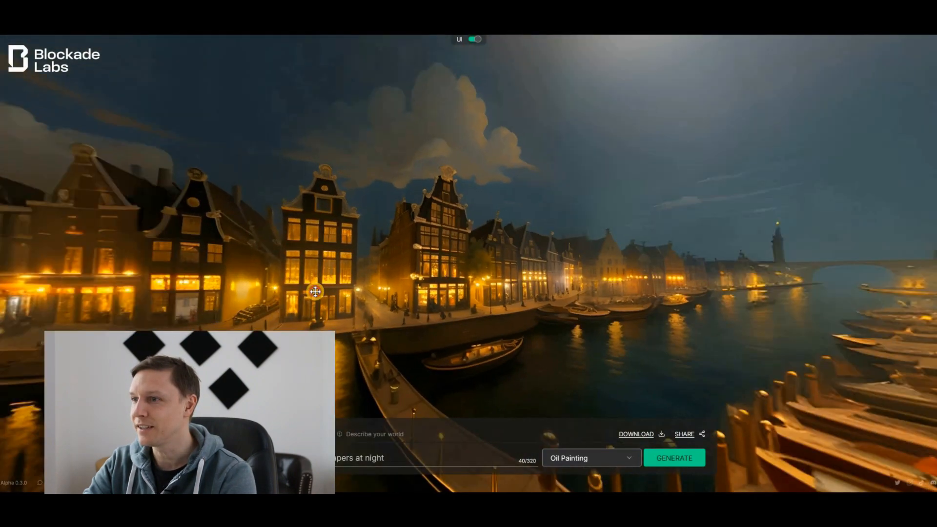
left_click_drag(314, 291, 627, 94)
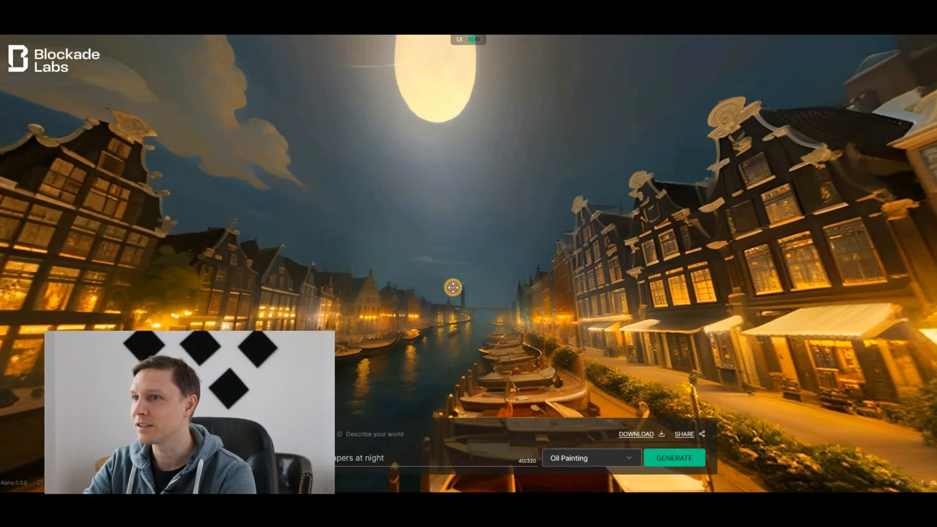
left_click_drag(452, 287, 382, 73)
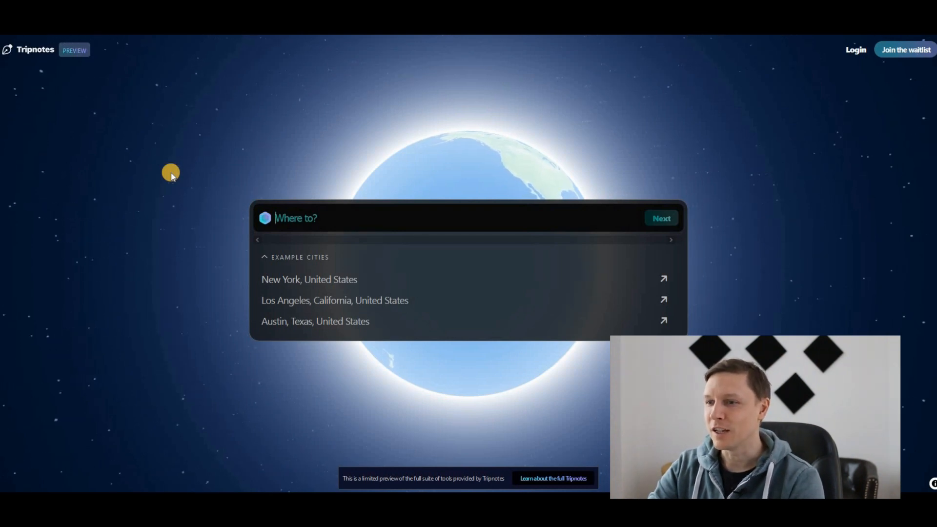
Enter 'Vienna, austria' as the trip destination.
type("Vienna, austria")
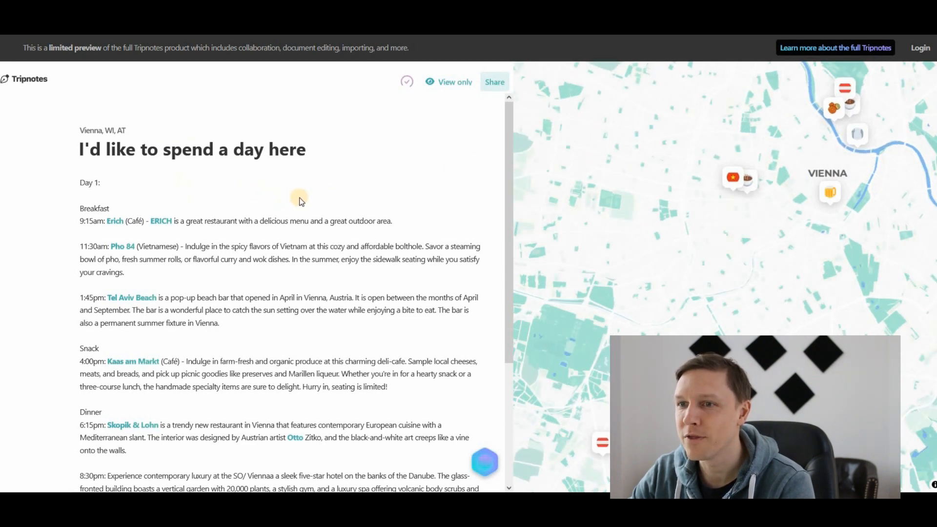
Scroll the Vienna itinerary down to its luxury hotel and brewery stops.
scroll("down", 3)
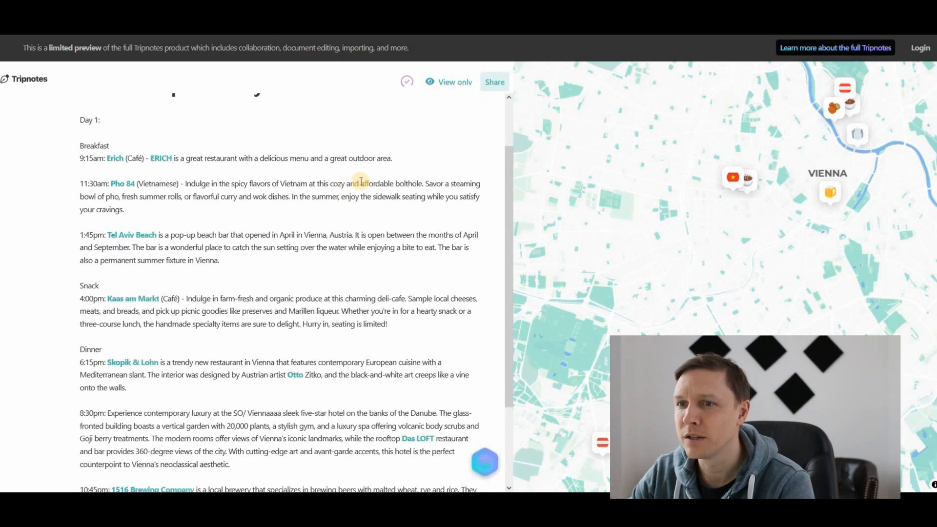
scroll("down", 3)
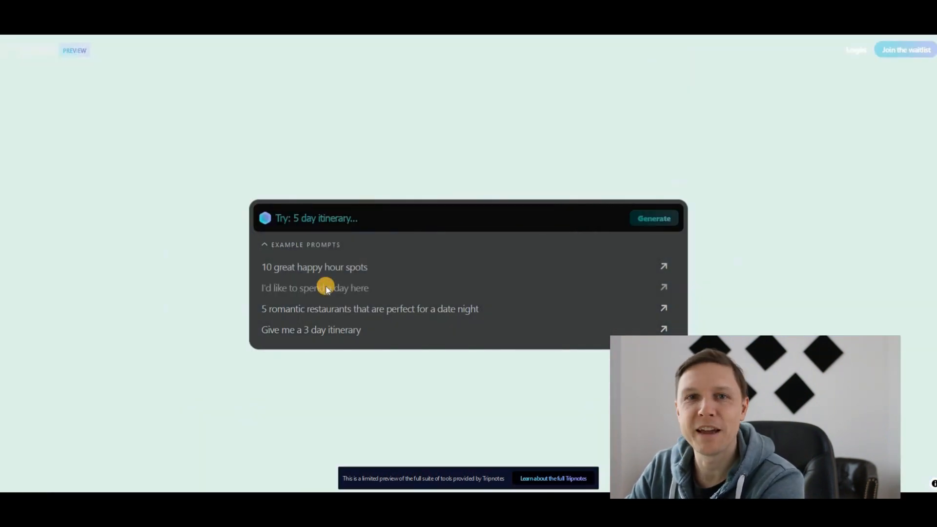
Request a one-day Delhi itinerary and preview Rashtrapati Bhavan and Santushti Shopping Centre on the map.
left_click(314, 287)
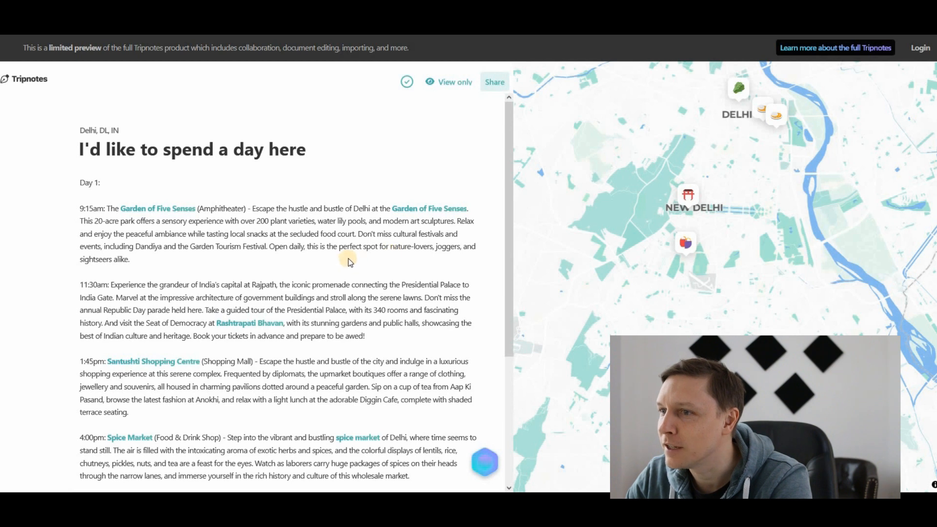
mouse_move(333, 266)
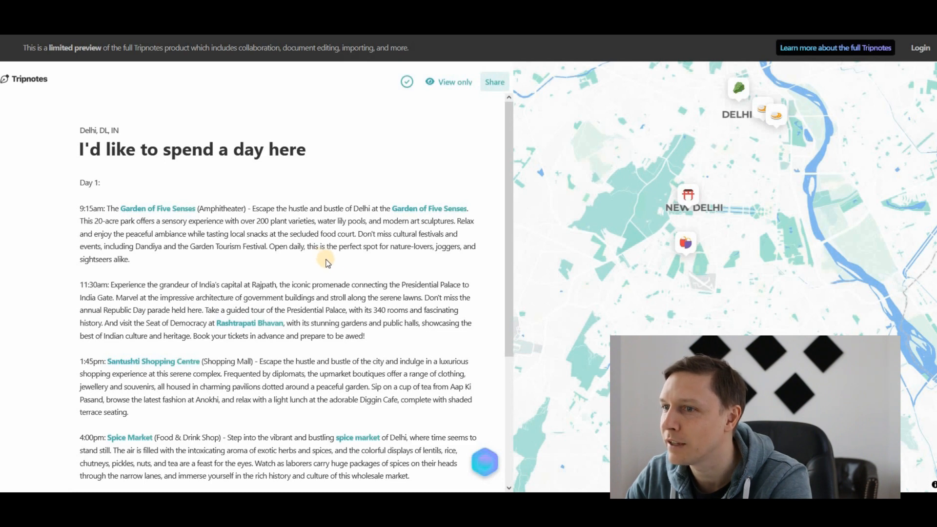
scroll("down", 3)
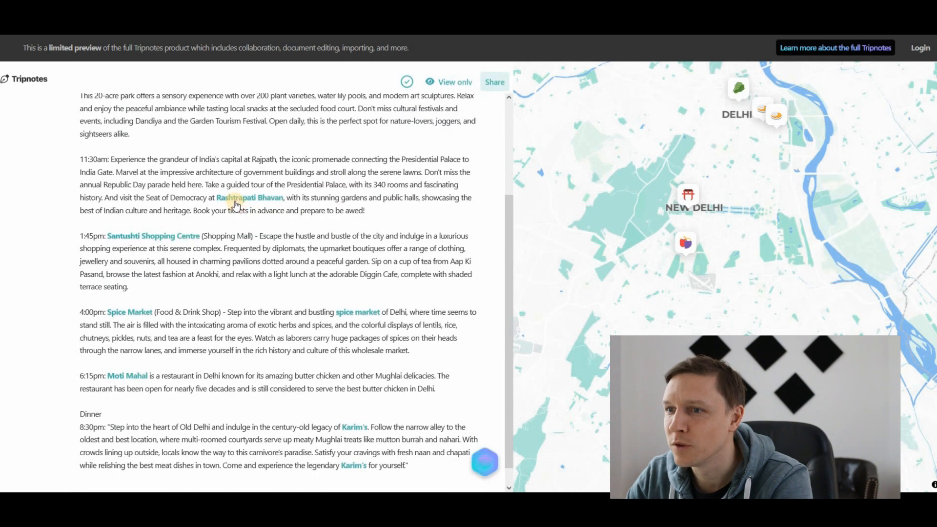
left_click(251, 197)
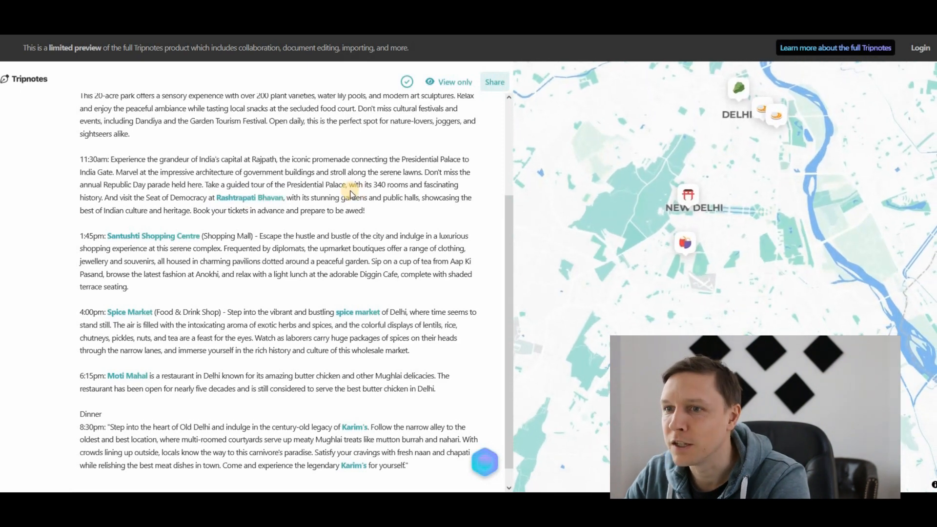
left_click(153, 215)
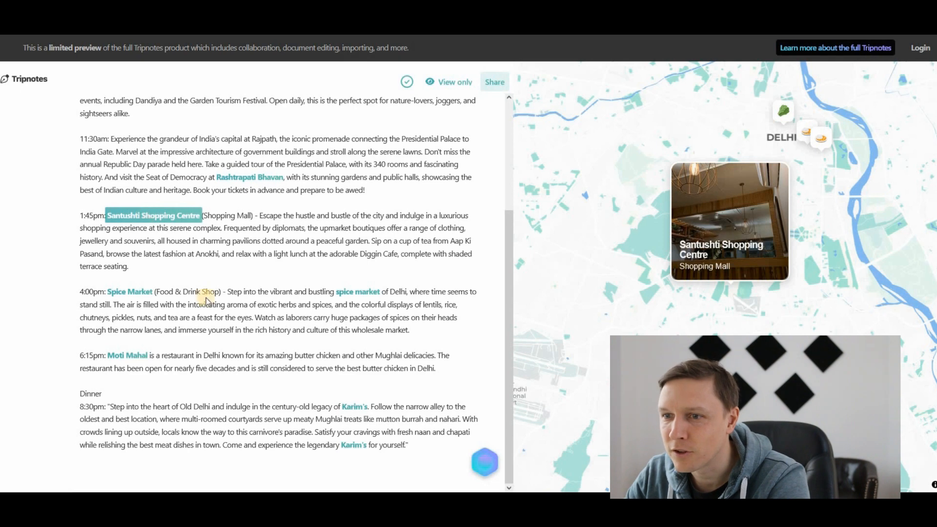
left_click(127, 355)
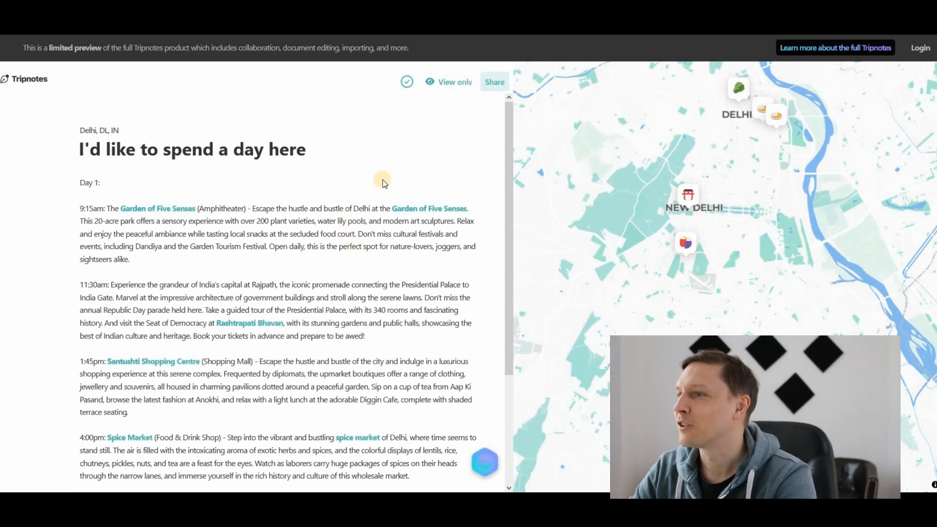
mouse_move(415, 163)
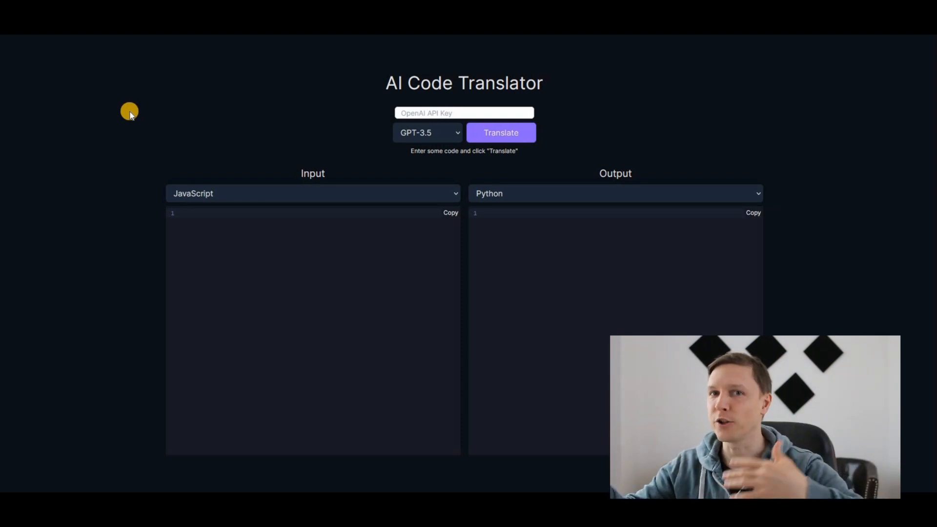
mouse_move(122, 97)
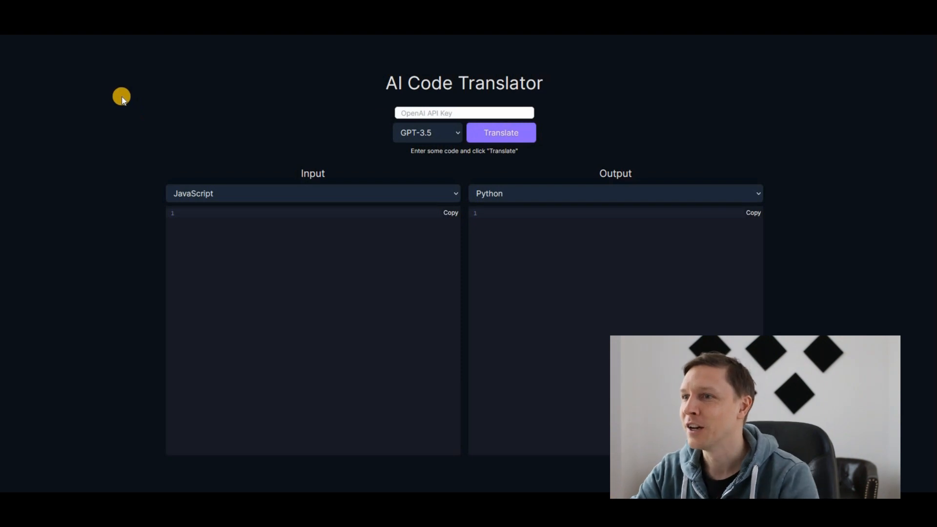
mouse_move(649, 122)
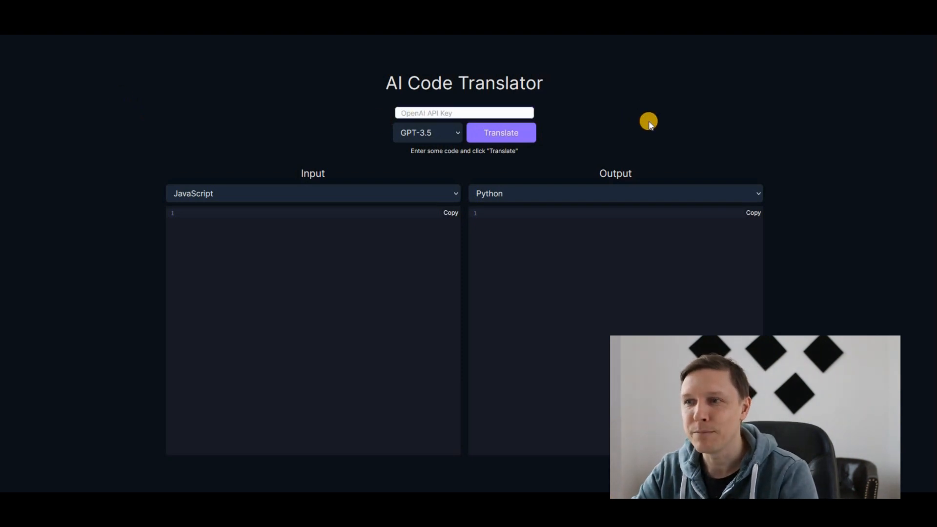
Show AI Code Translator's input-language list for the JavaScript-to-Python panes.
left_click(428, 133)
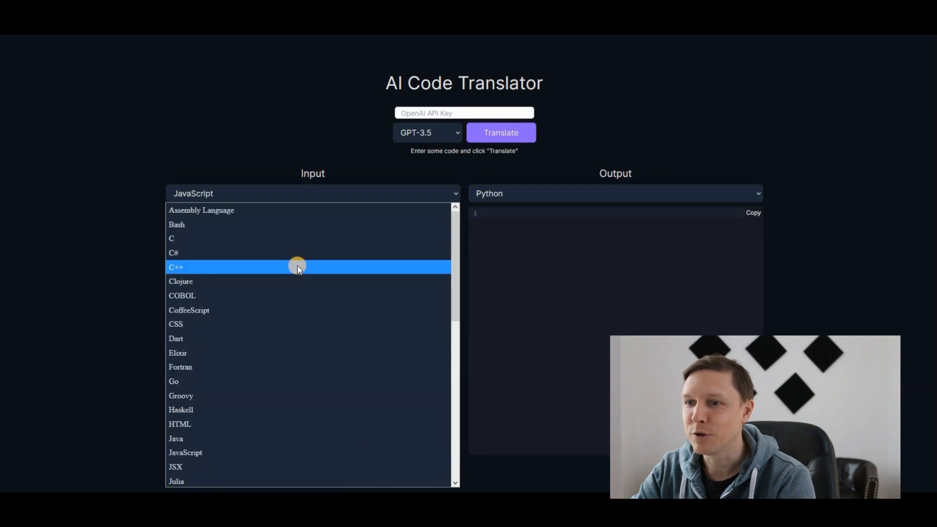
mouse_move(255, 270)
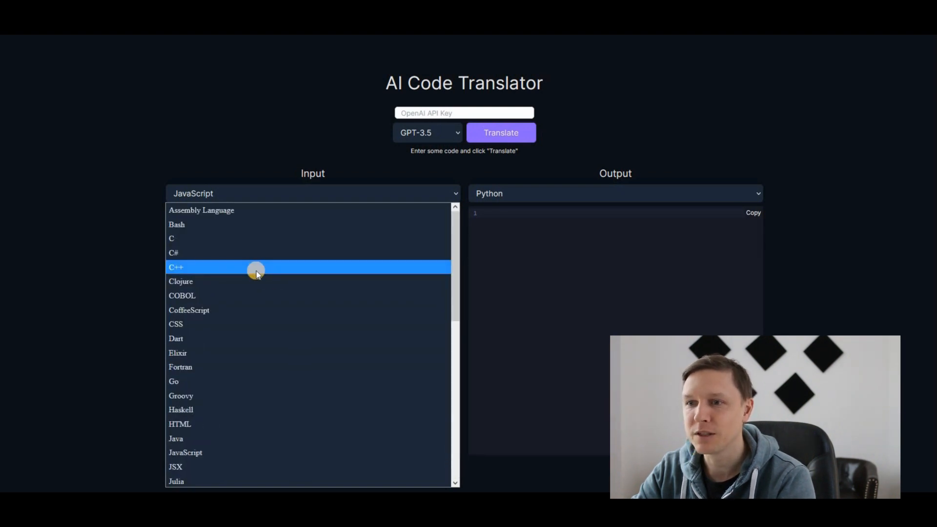
scroll("down", 3)
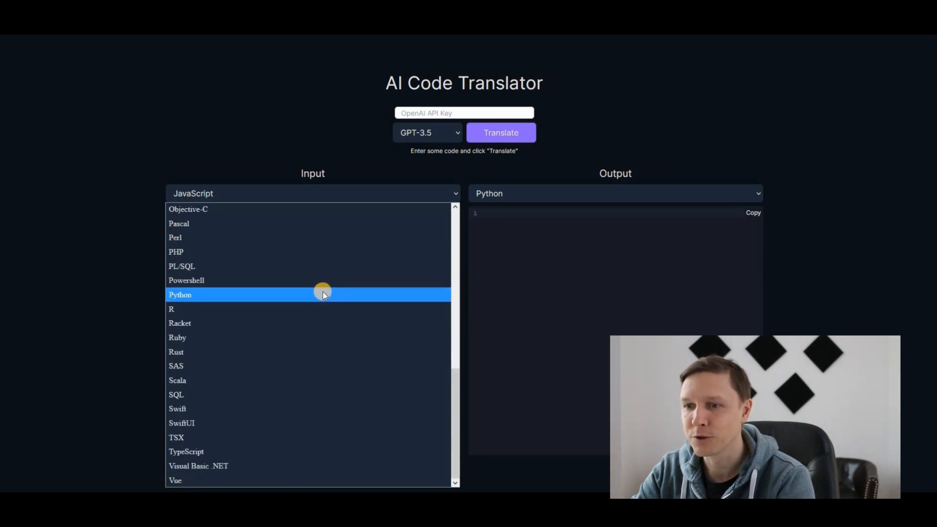
mouse_move(265, 395)
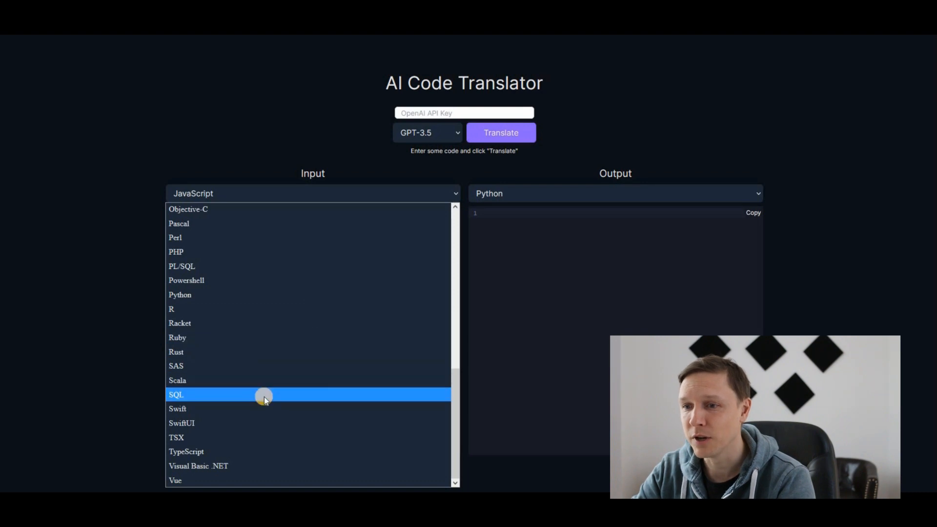
left_click(117, 232)
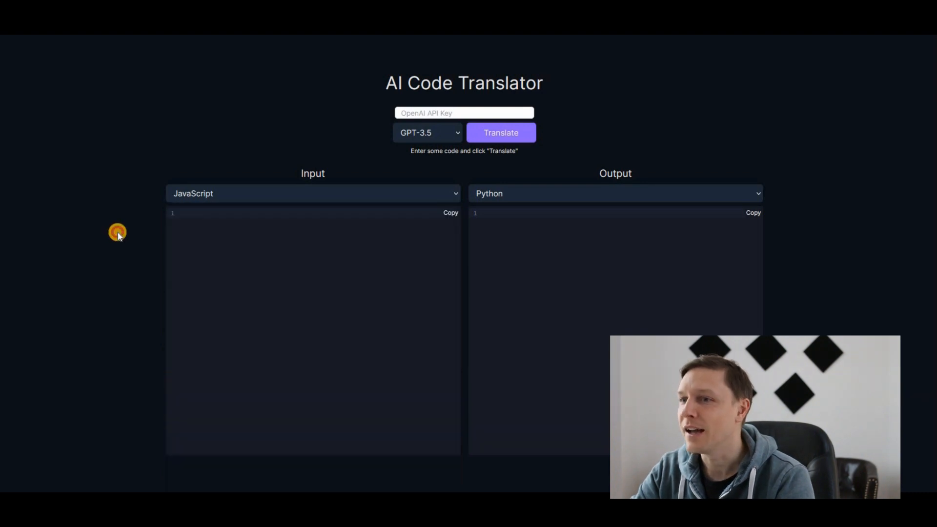
mouse_move(612, 160)
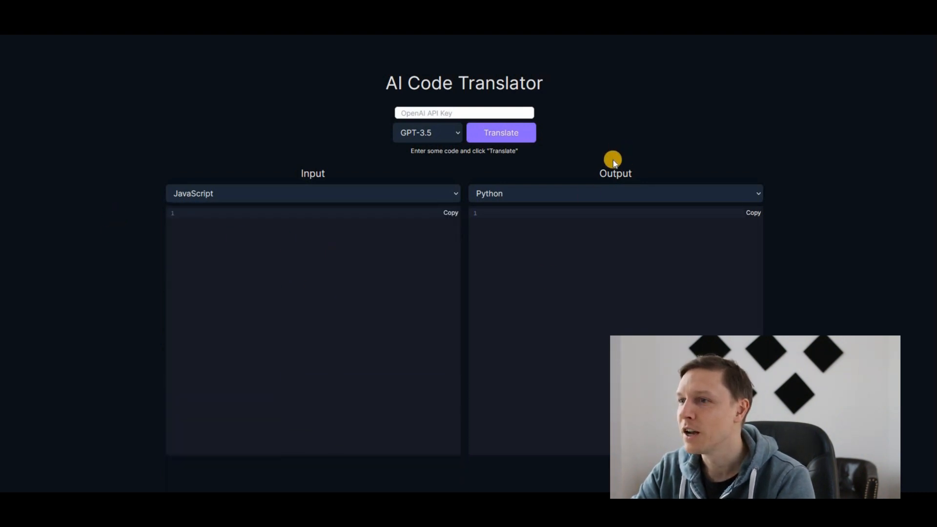
left_click(614, 193)
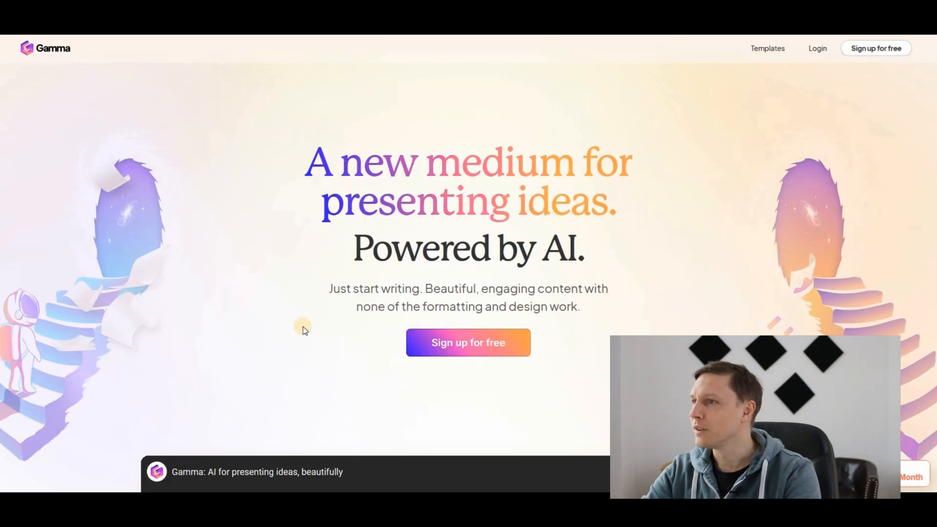
Create a Gamma presentation on 'The singularity is near' and get its seven-point outline.
scroll("down", 3)
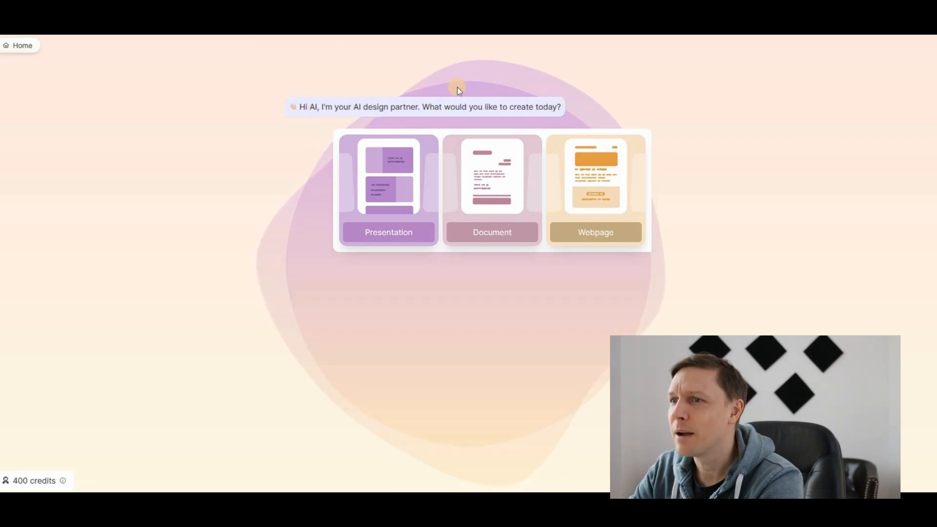
mouse_move(615, 100)
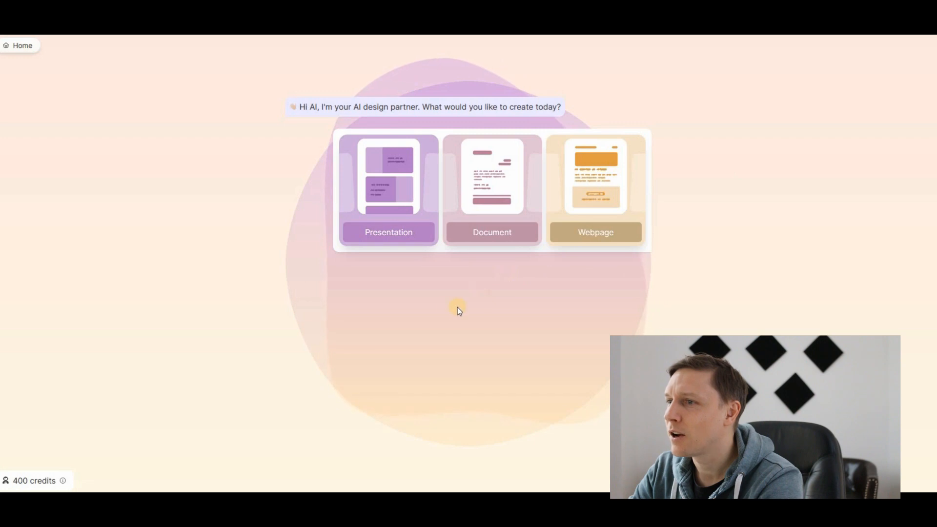
left_click(388, 190)
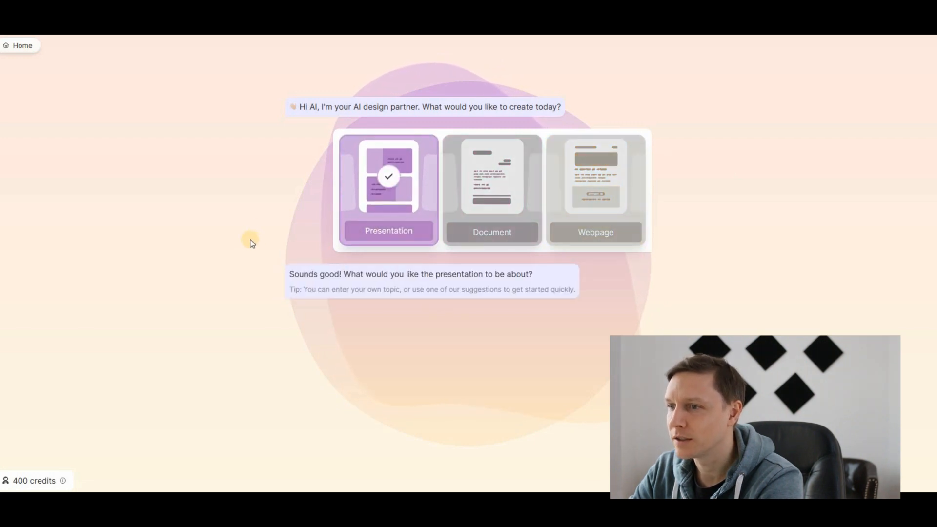
left_click(388, 190)
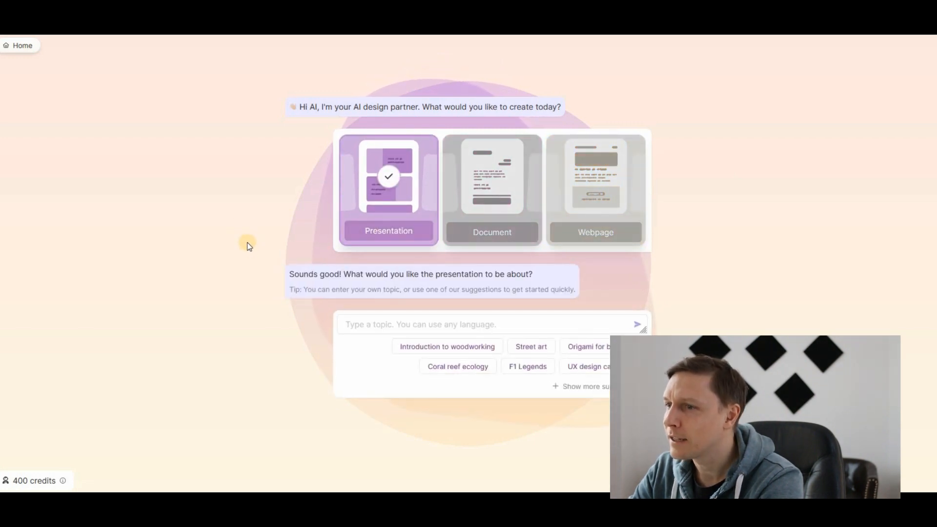
type("The singularity is near")
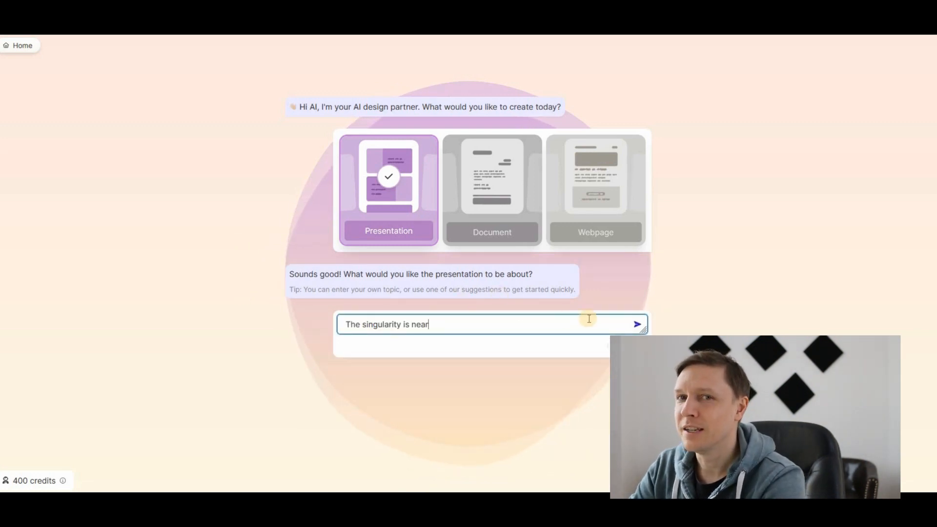
left_click(637, 324)
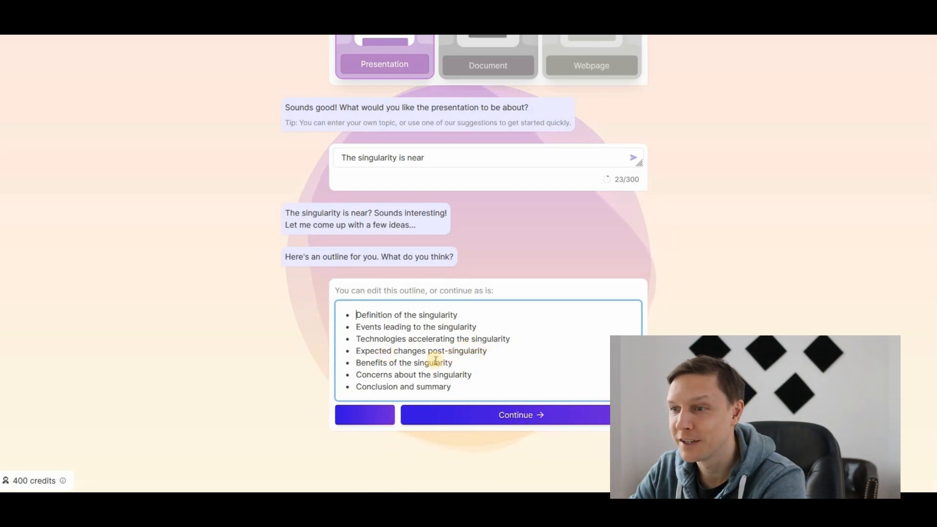
Accept the outline and generate the deck with the Icebreaker theme.
left_click(504, 415)
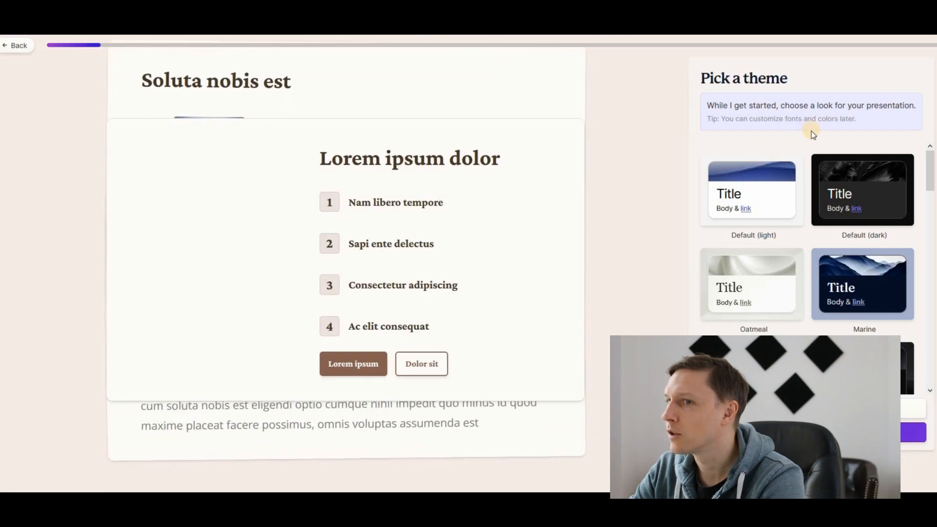
scroll("down", 3)
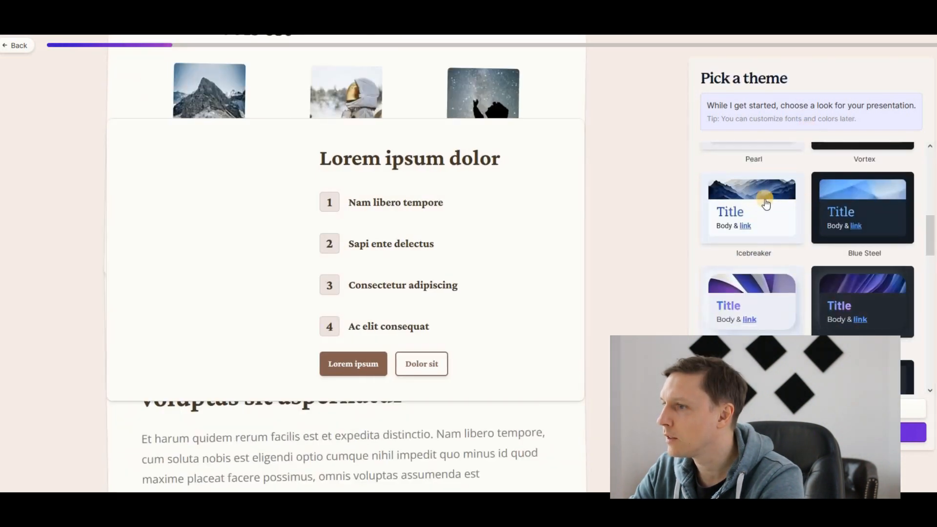
left_click(750, 207)
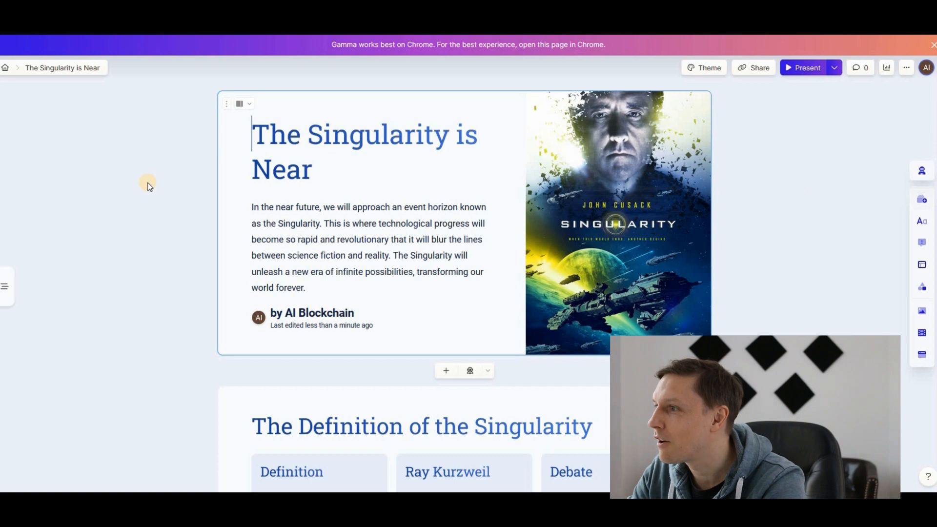
scroll("down", 3)
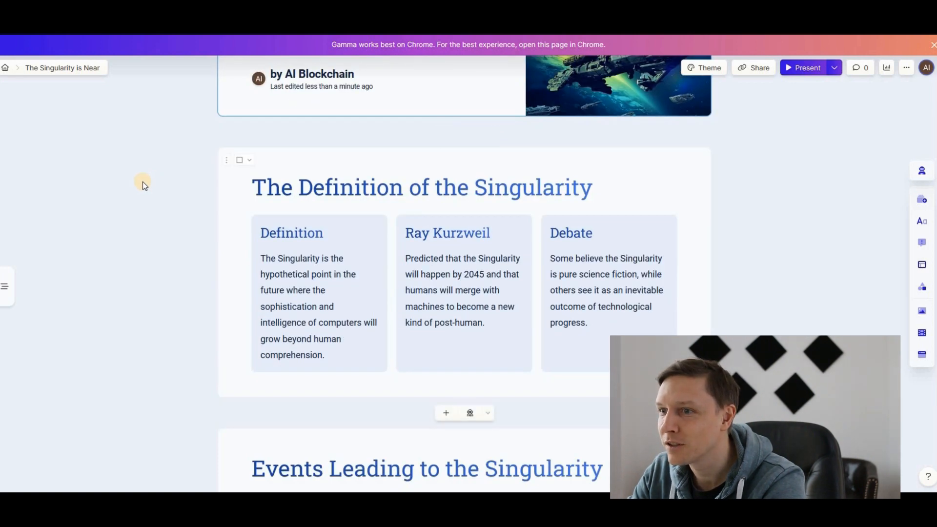
scroll("down", 3)
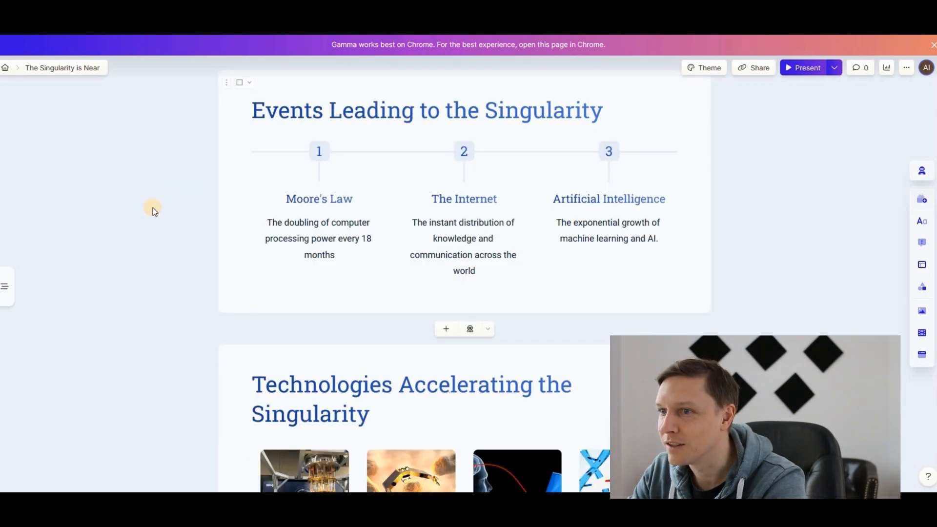
mouse_move(783, 218)
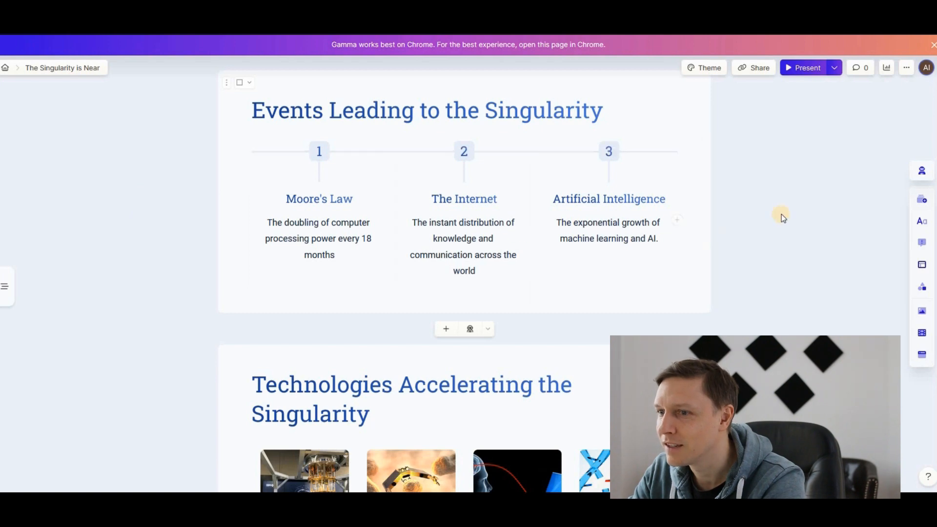
scroll("down", 3)
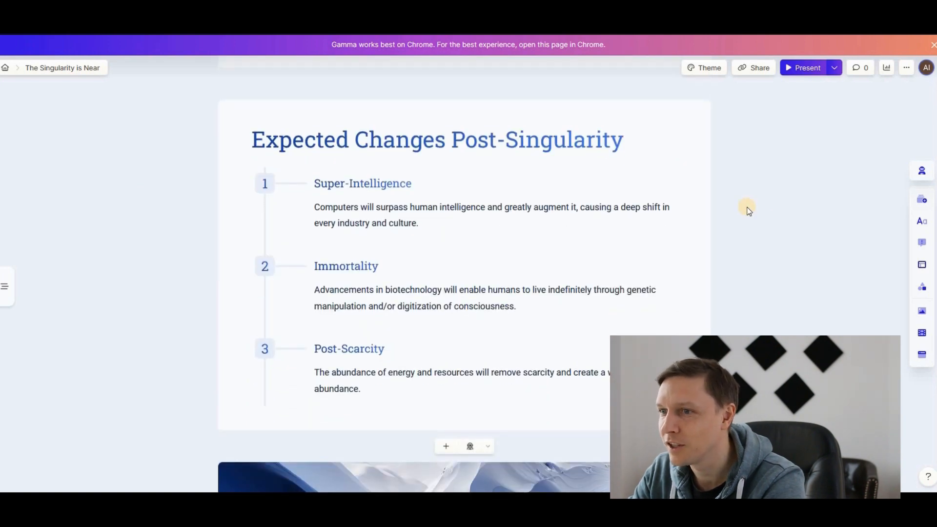
scroll("down", 3)
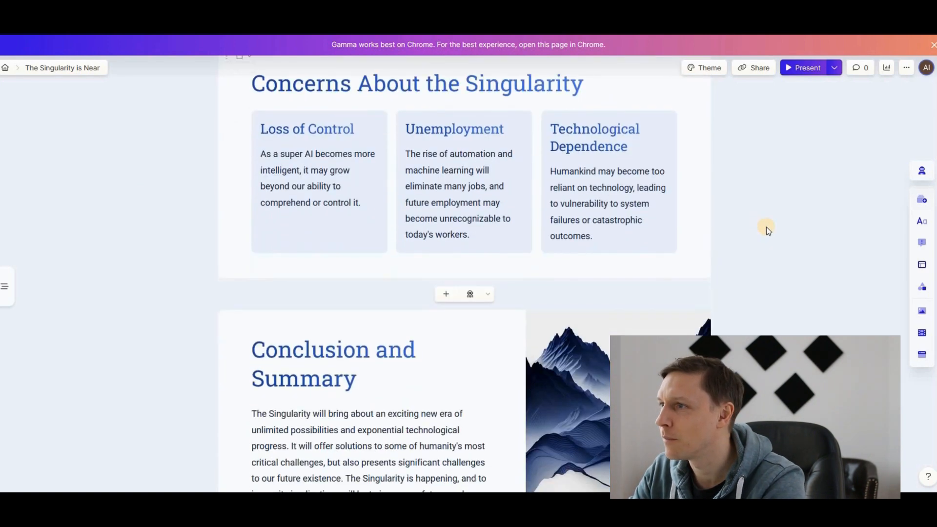
scroll("up", 3)
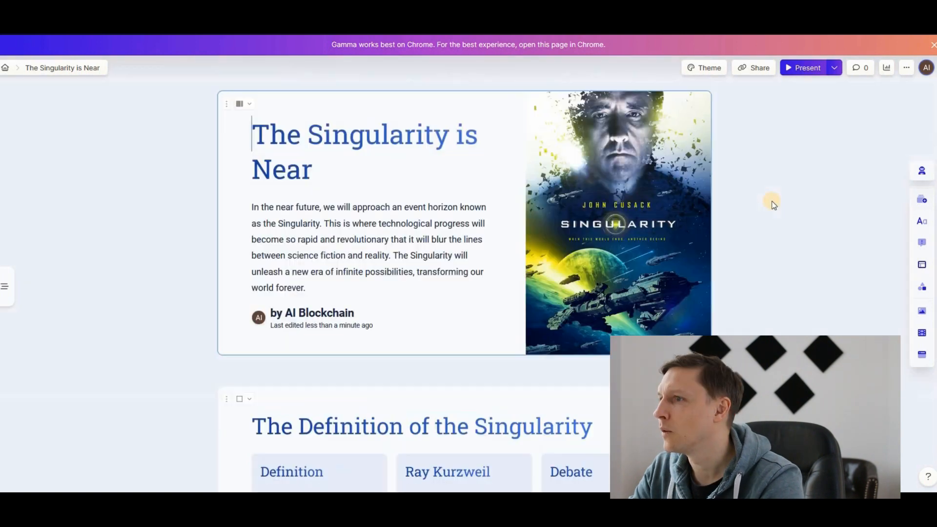
mouse_move(807, 68)
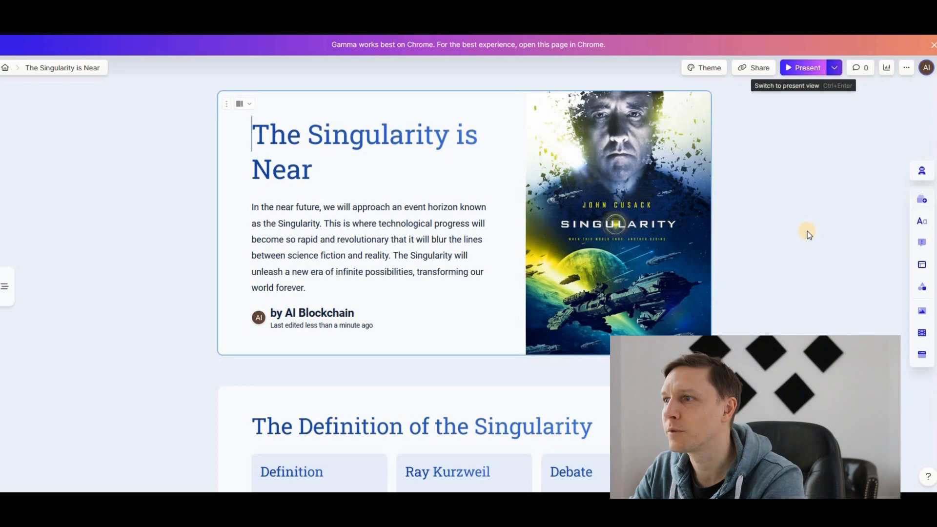
Present the singularity deck full-screen and scroll through its slides.
left_click(802, 67)
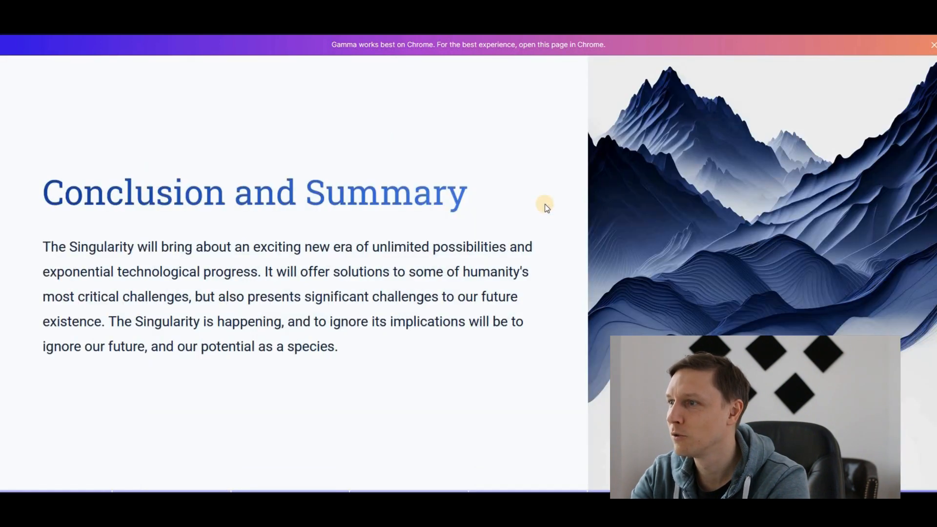
scroll("down", 3)
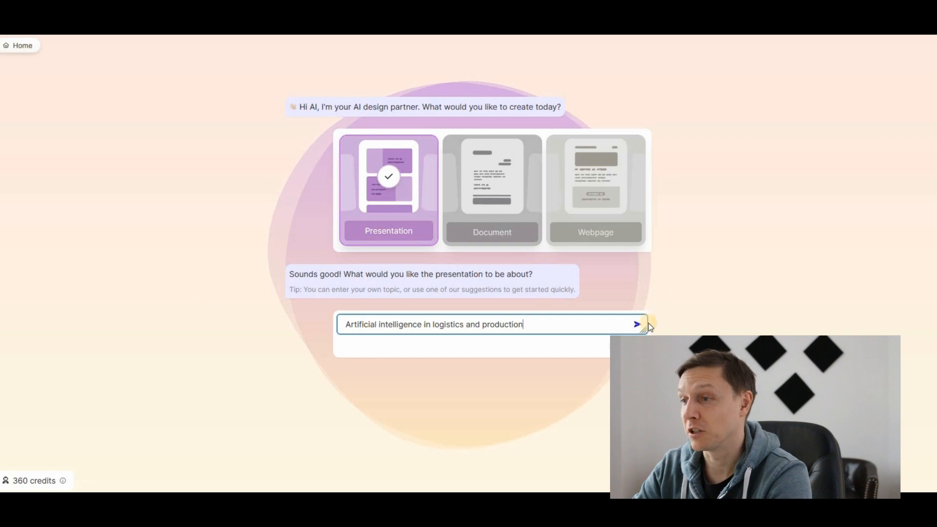
Generate the AI in logistics and production deck and present it full screen.
left_click(636, 325)
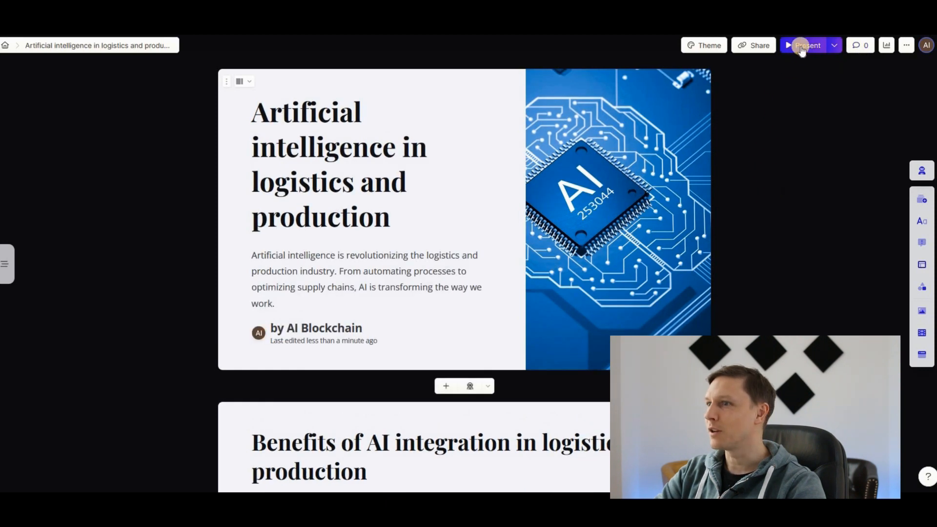
left_click(807, 45)
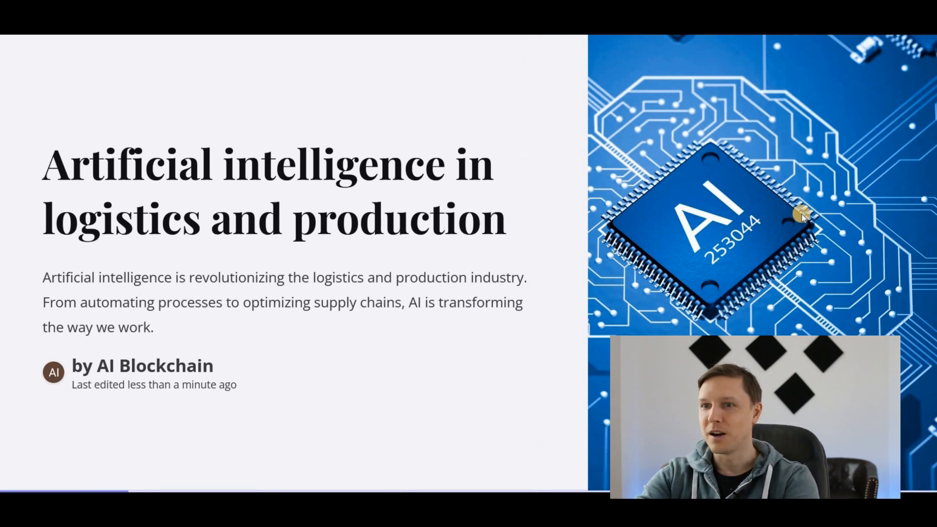
scroll("down", 3)
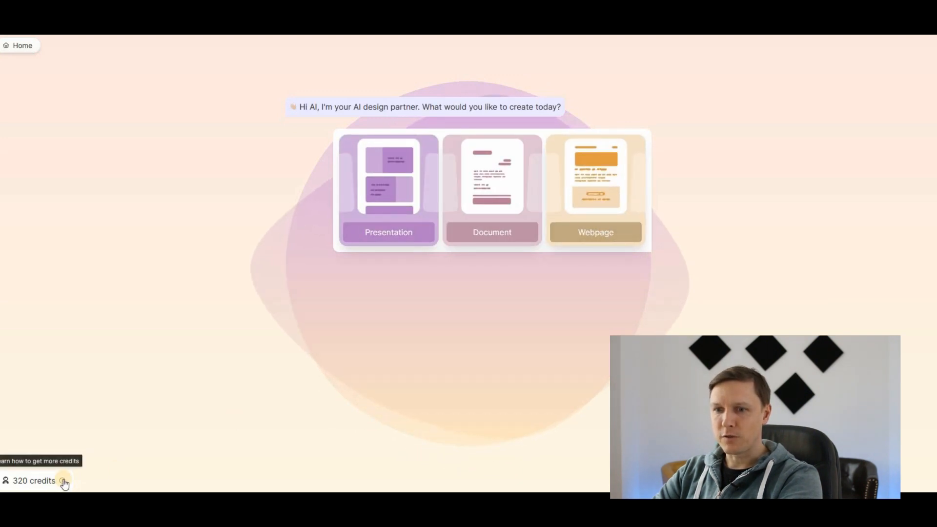
left_click(63, 480)
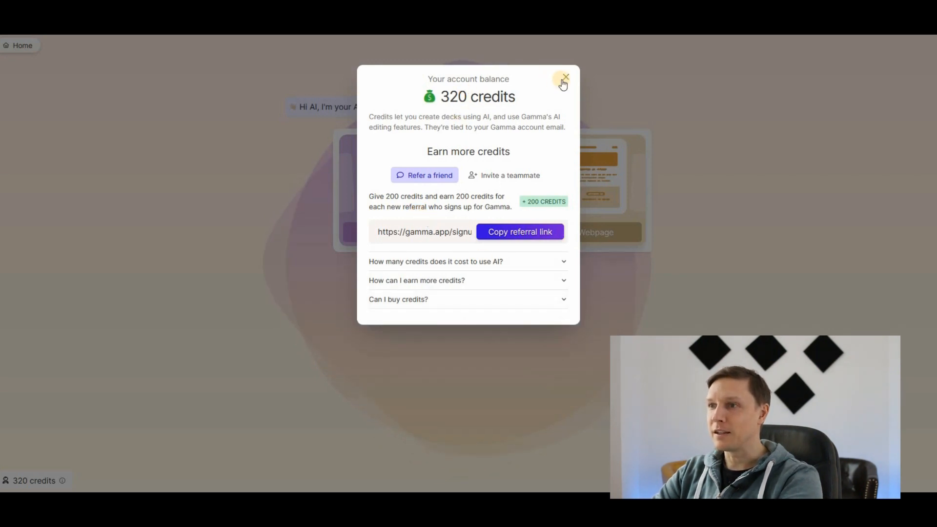
left_click(564, 78)
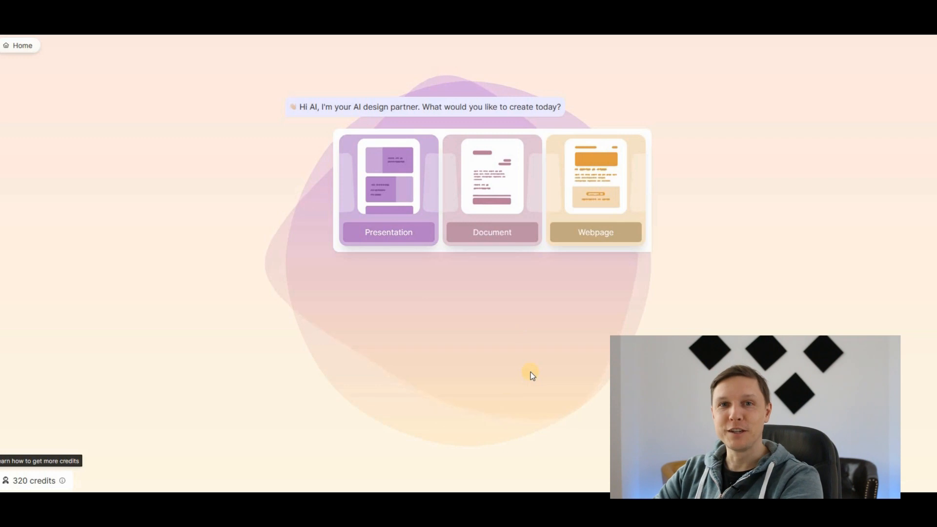
Create a webpage on 'AI tools' from Gamma's suggested outline.
left_click(595, 190)
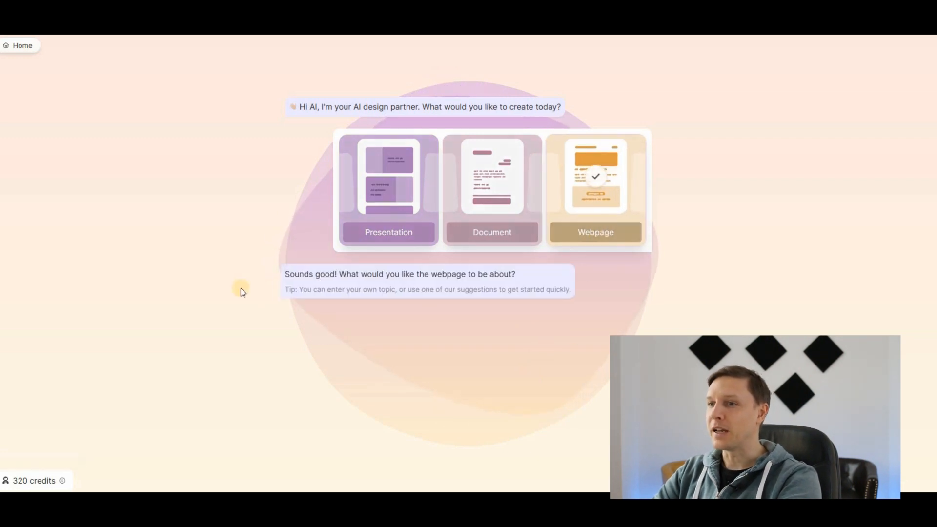
left_click(594, 190)
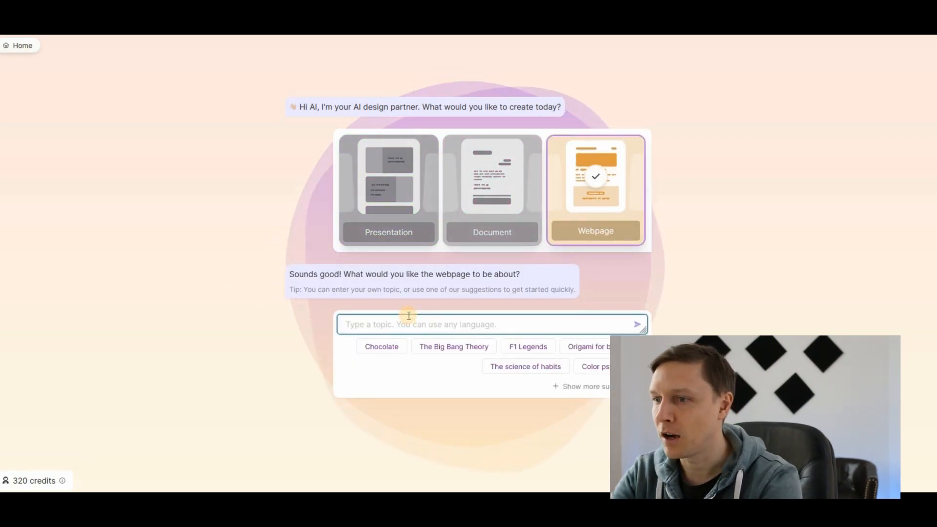
type("AI tools")
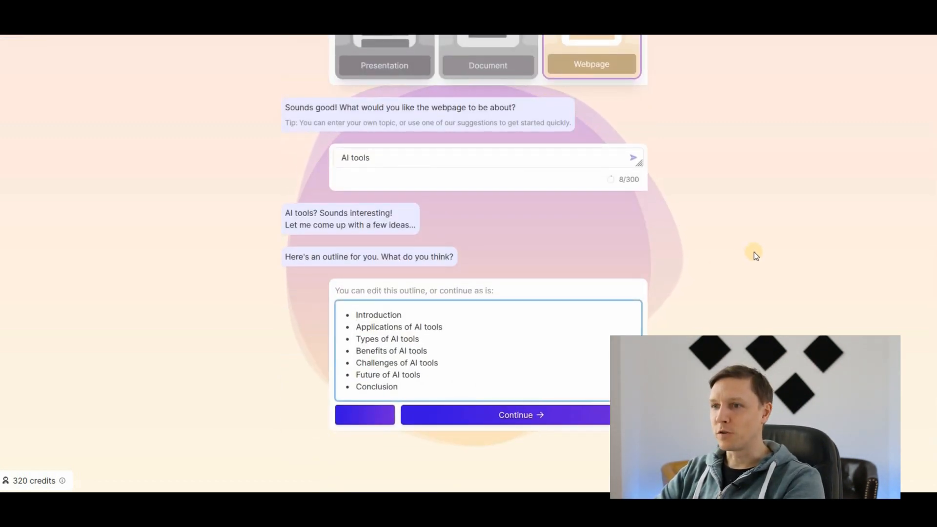
left_click(503, 414)
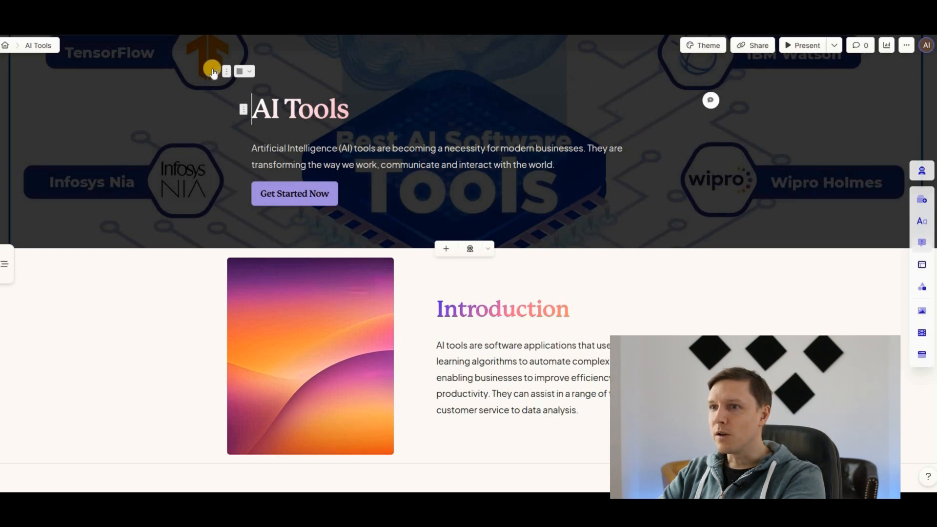
mouse_move(806, 45)
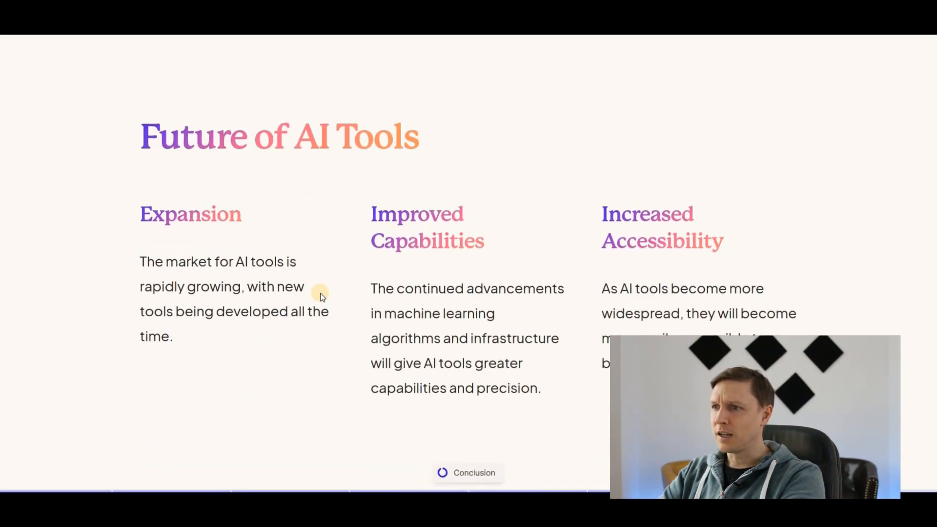
Insert a Mission, Strategy, Vision, Goal timeline block before the Conclusion section.
left_click(467, 472)
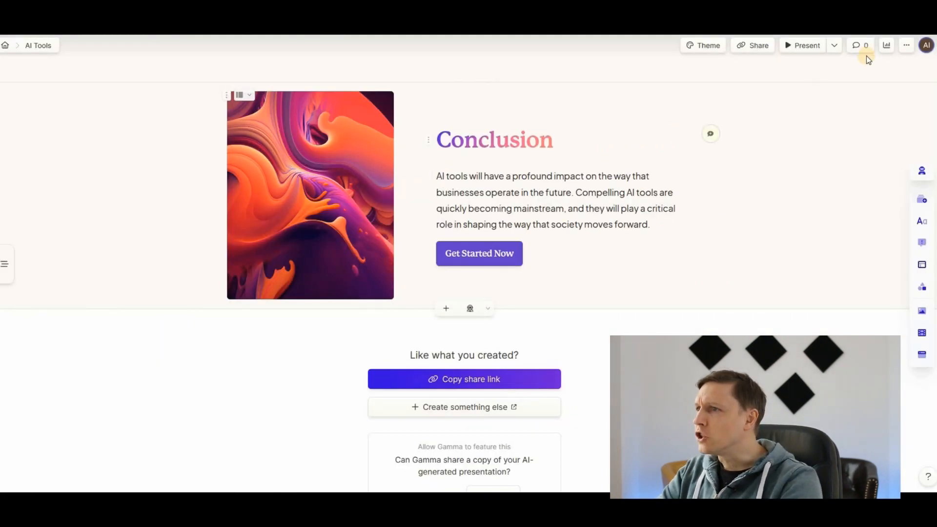
left_click(922, 286)
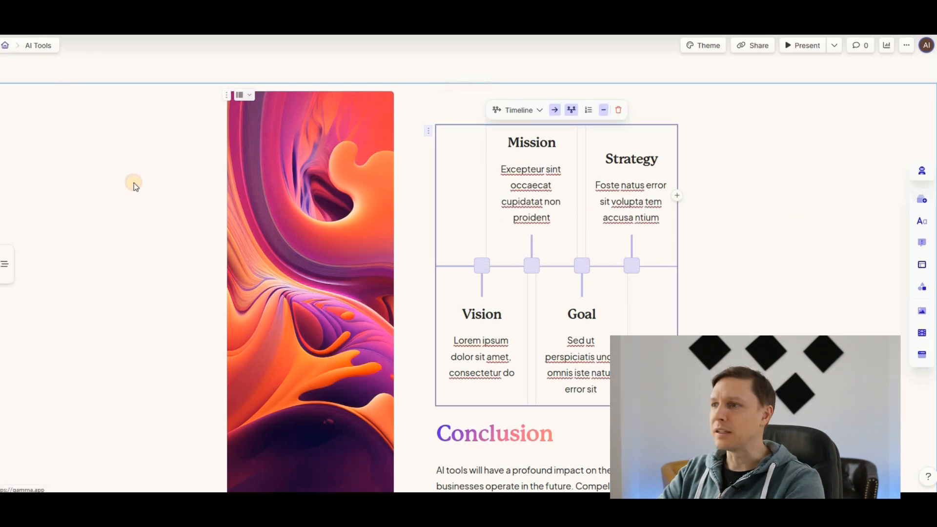
left_click(5, 46)
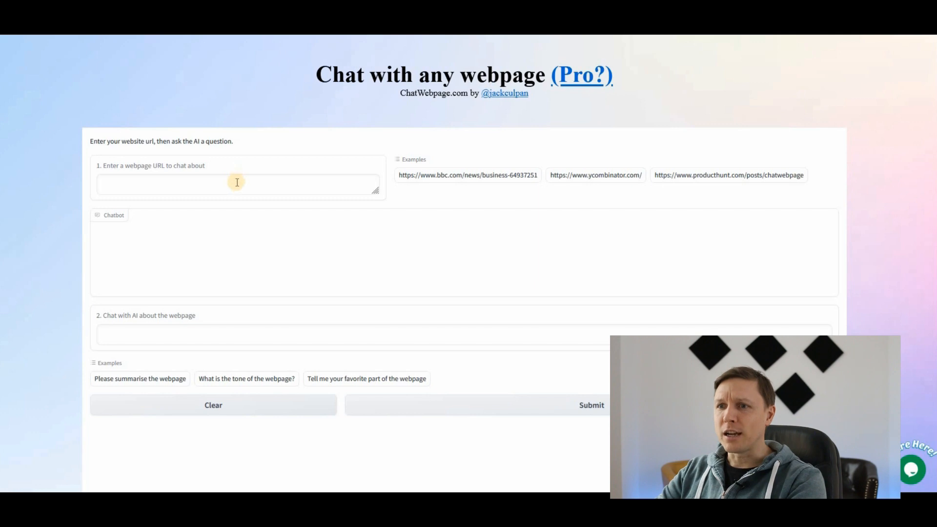
type("https://aiandblockchain.com/")
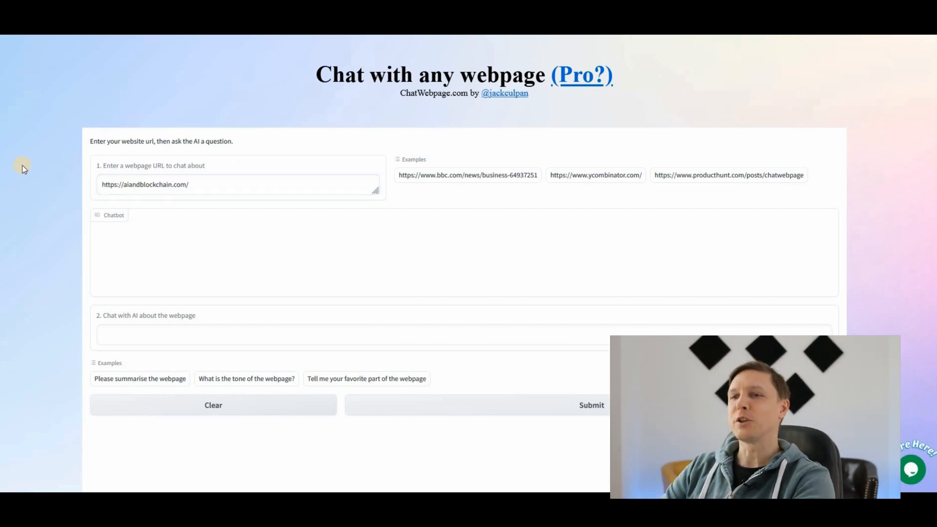
mouse_move(33, 189)
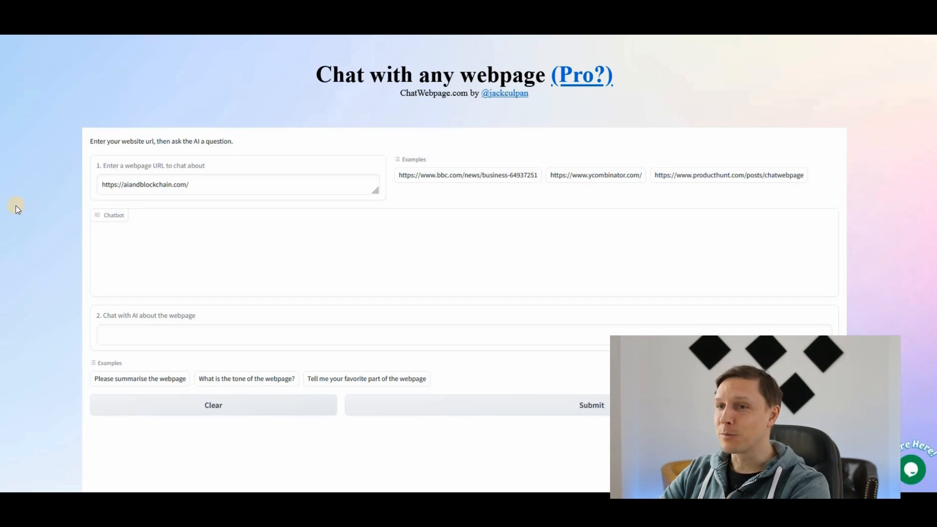
mouse_move(302, 98)
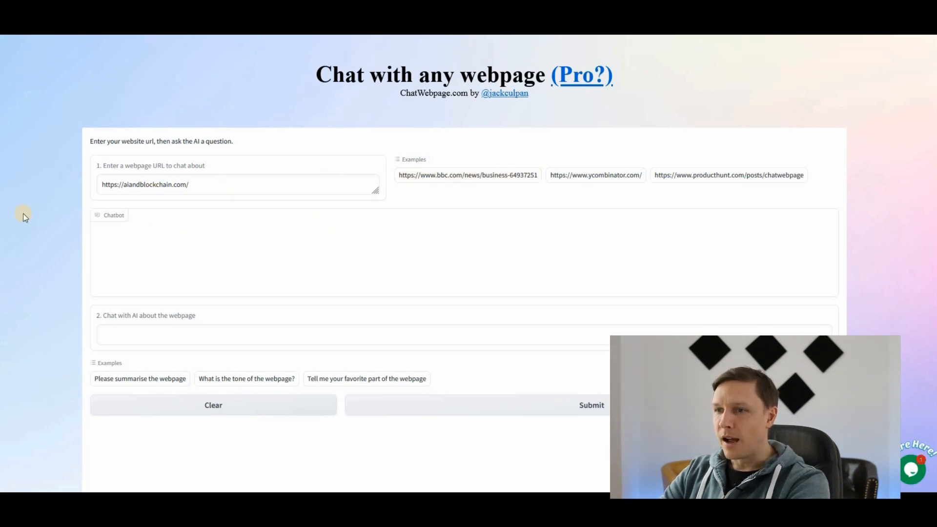
left_click(352, 333)
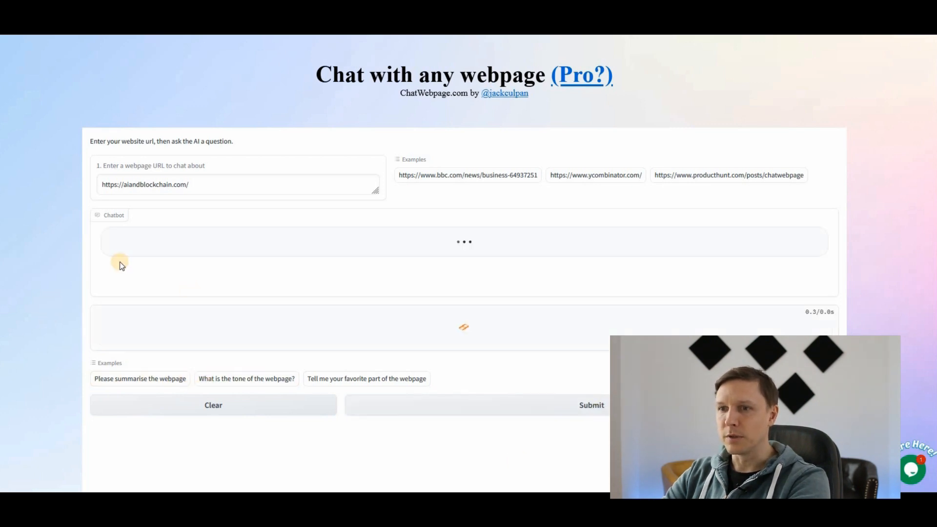
left_click(139, 378)
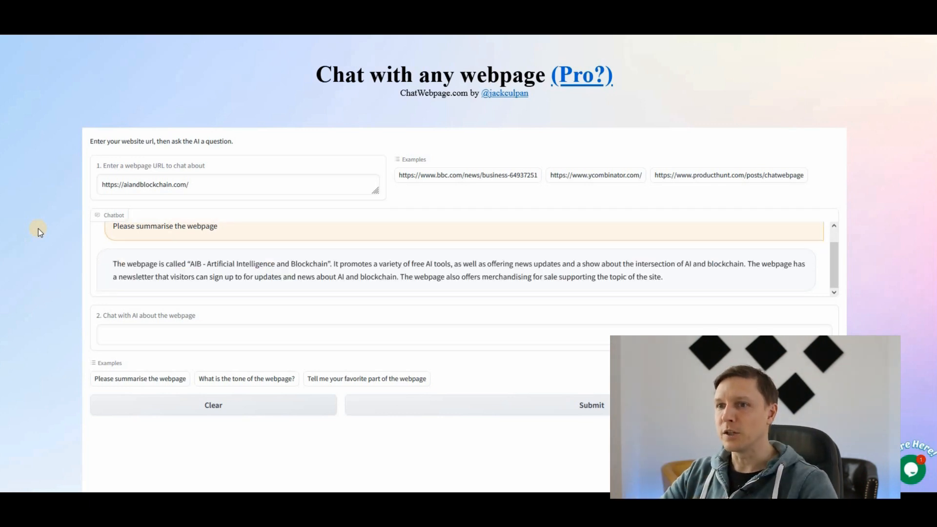
mouse_move(315, 261)
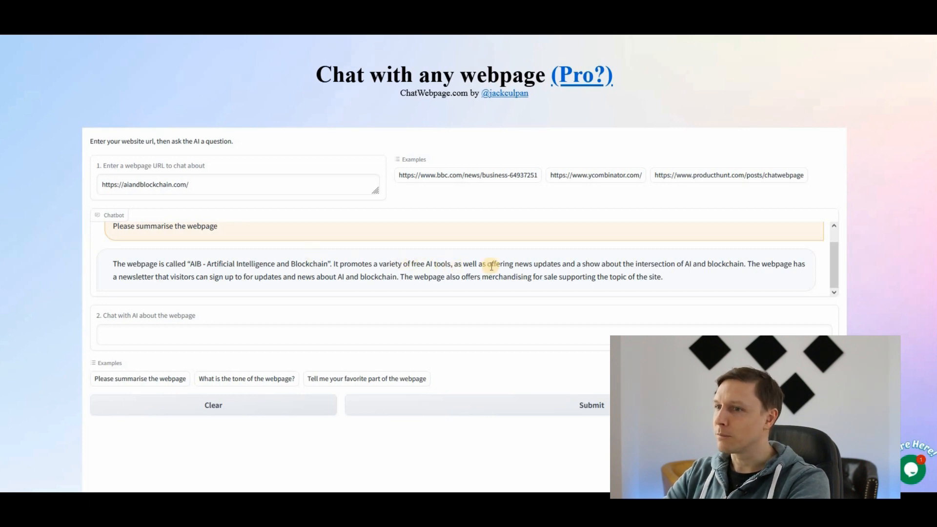
mouse_move(732, 288)
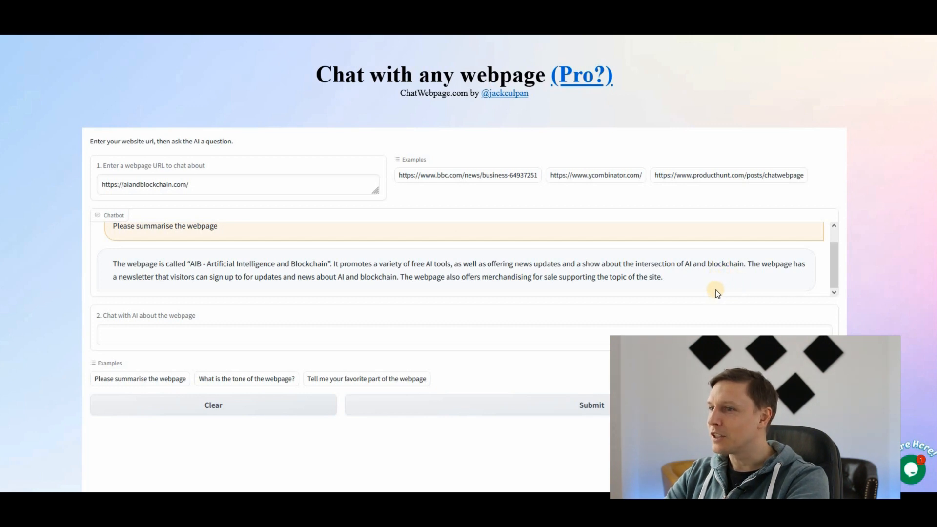
mouse_move(718, 285)
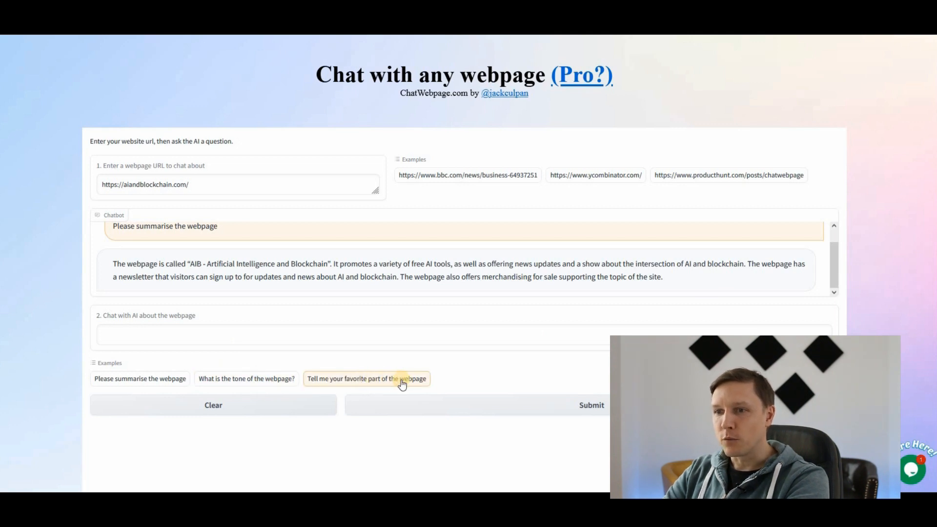
Ask about the webpage's tone, then ask 'Is it SEO optimized?'.
left_click(245, 378)
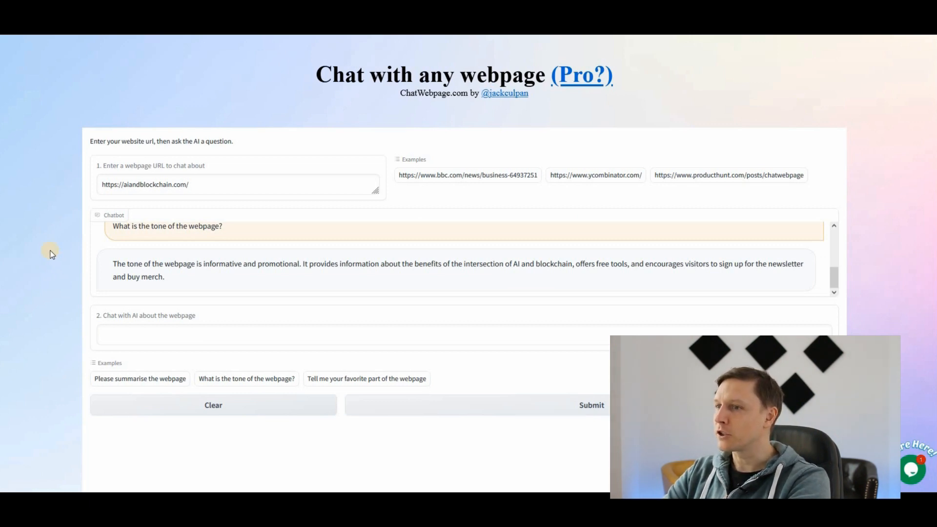
type("Is it SEO optimized?")
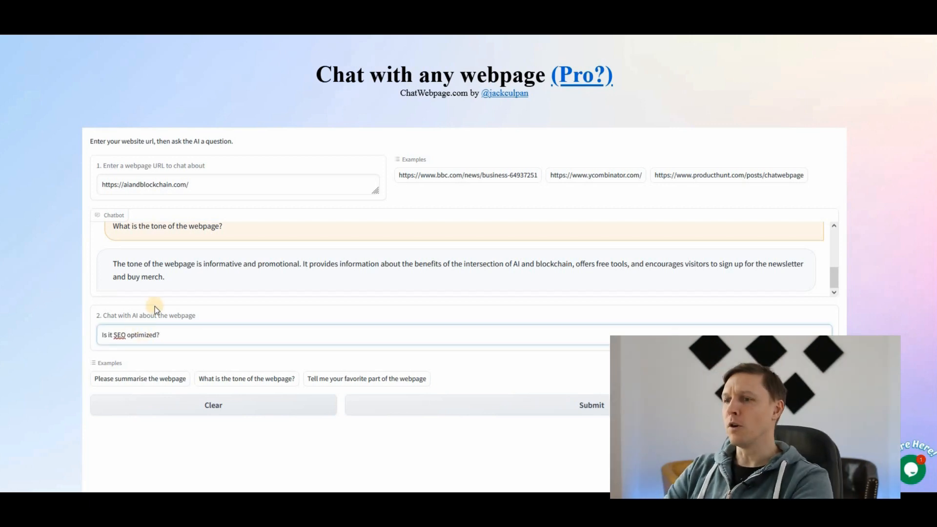
left_click(591, 404)
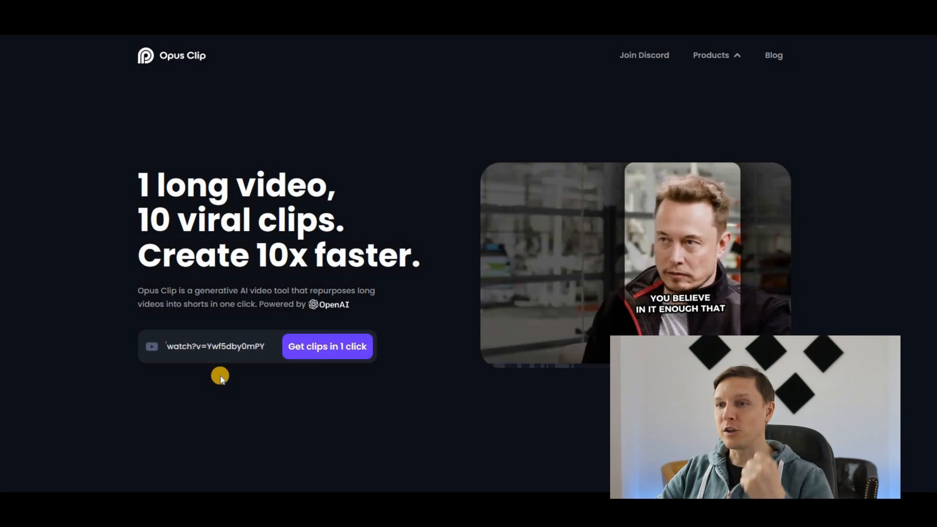
mouse_move(226, 387)
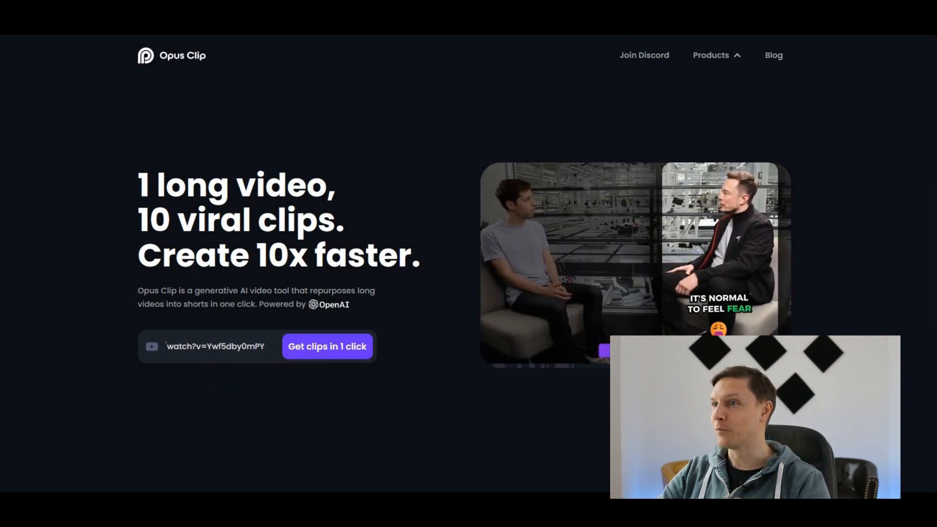
Check the 99 viral score and play the #1 AI-Written LinkedIn Post clip.
left_click(326, 346)
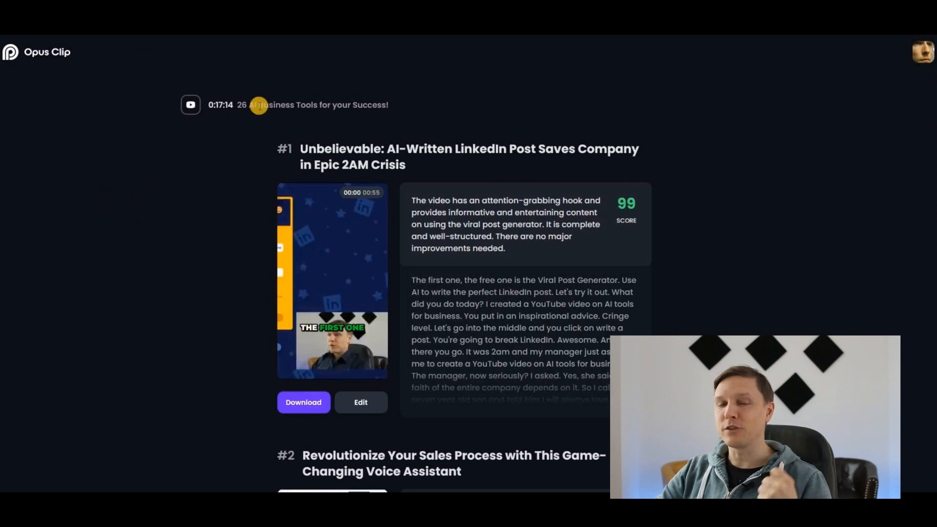
mouse_move(249, 165)
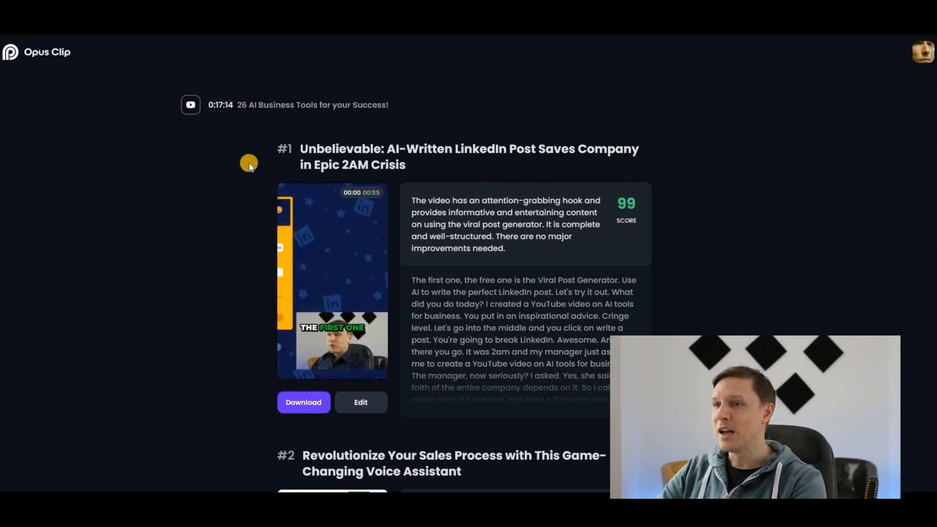
mouse_move(506, 125)
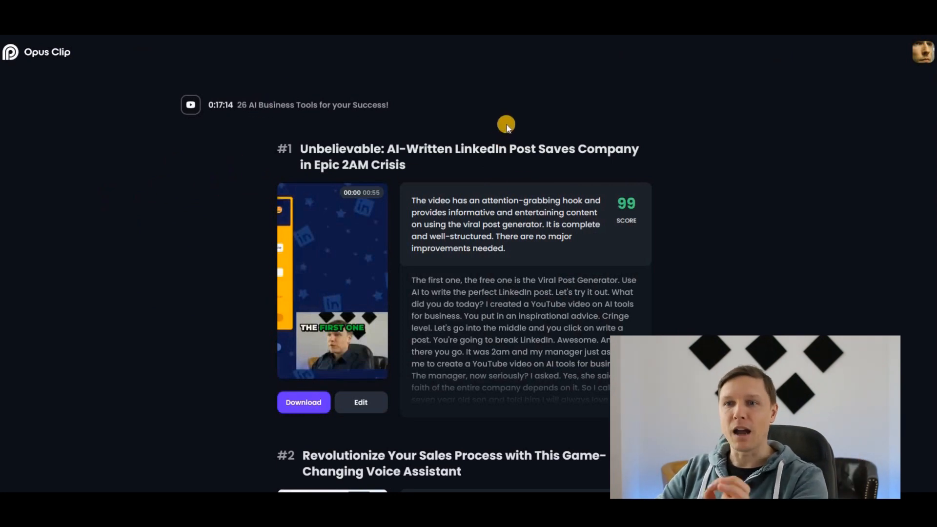
mouse_move(242, 129)
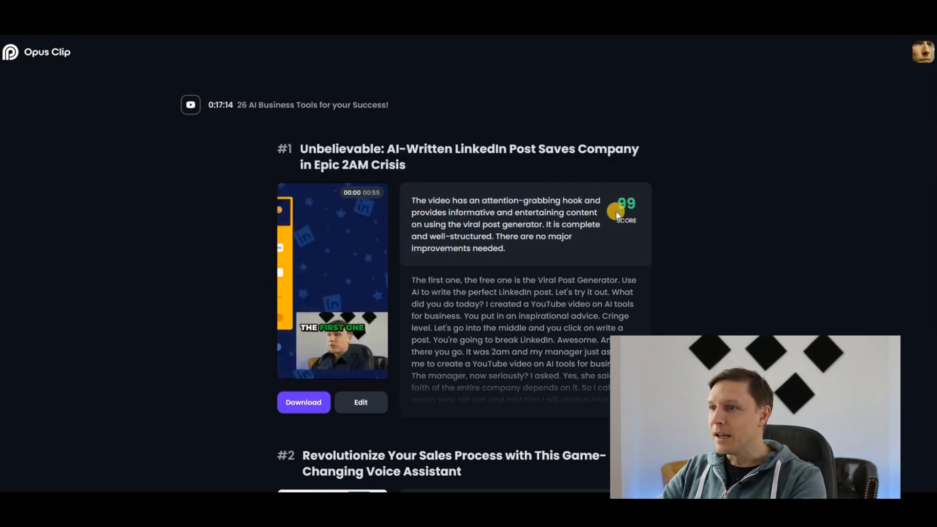
mouse_move(625, 206)
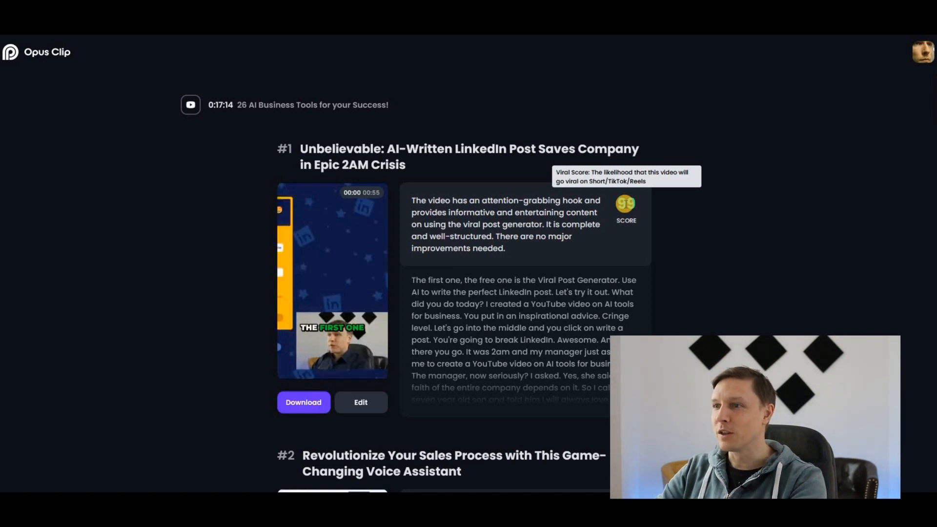
left_click_drag(436, 200, 505, 247)
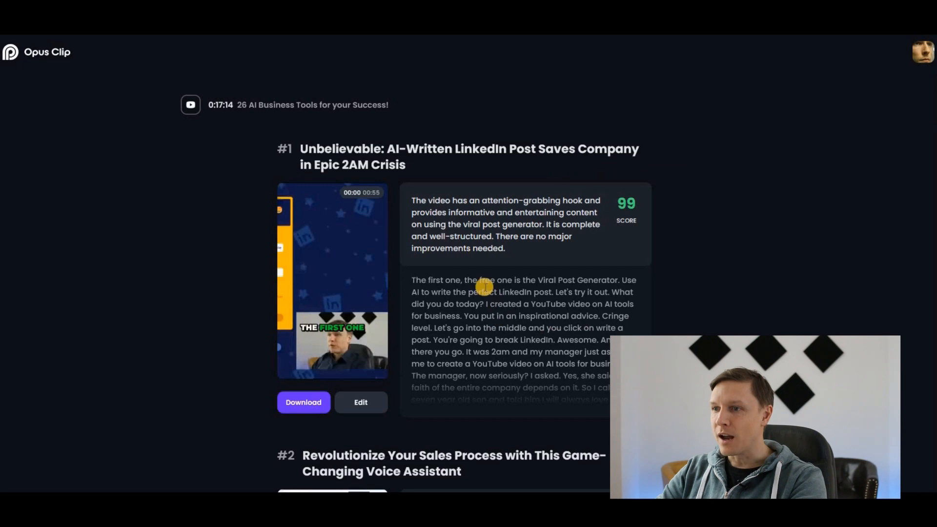
left_click_drag(484, 292, 544, 339)
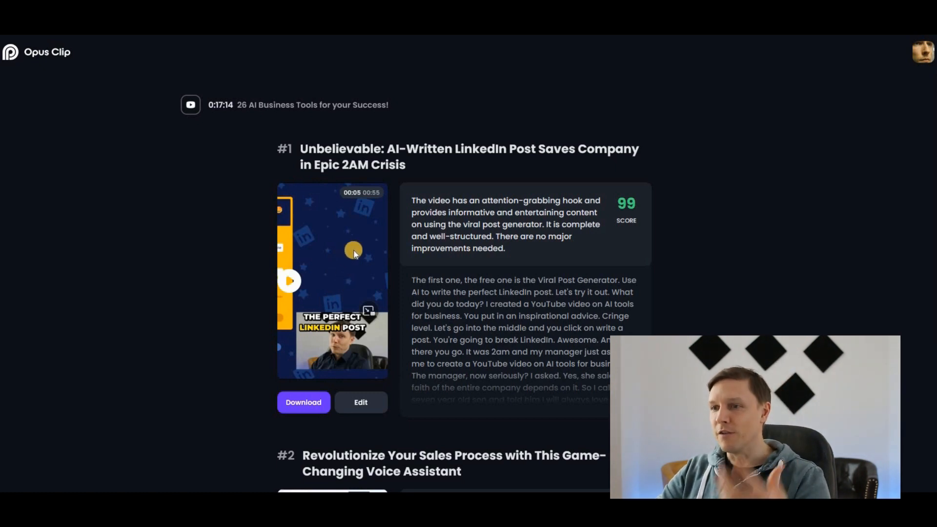
Scroll through the lower-ranked clips scoring 92 down to 64.
scroll("down", 3)
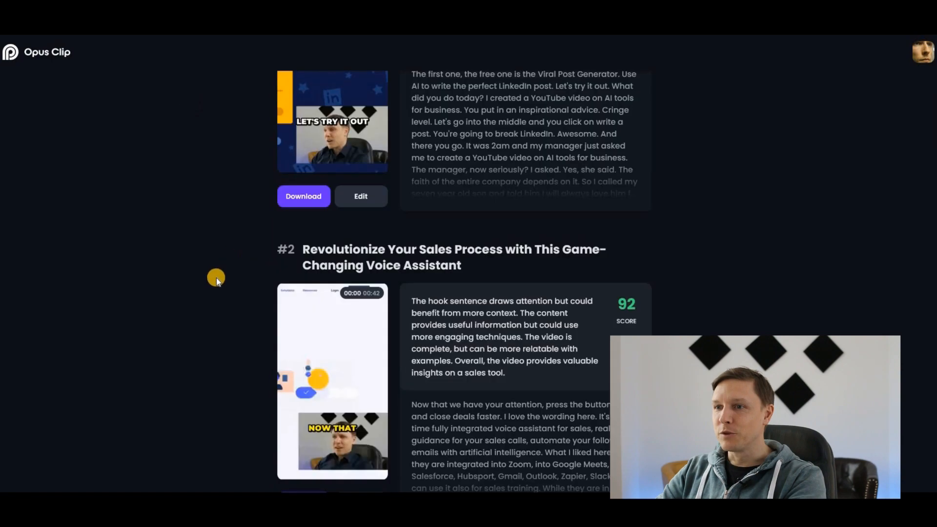
scroll("down", 3)
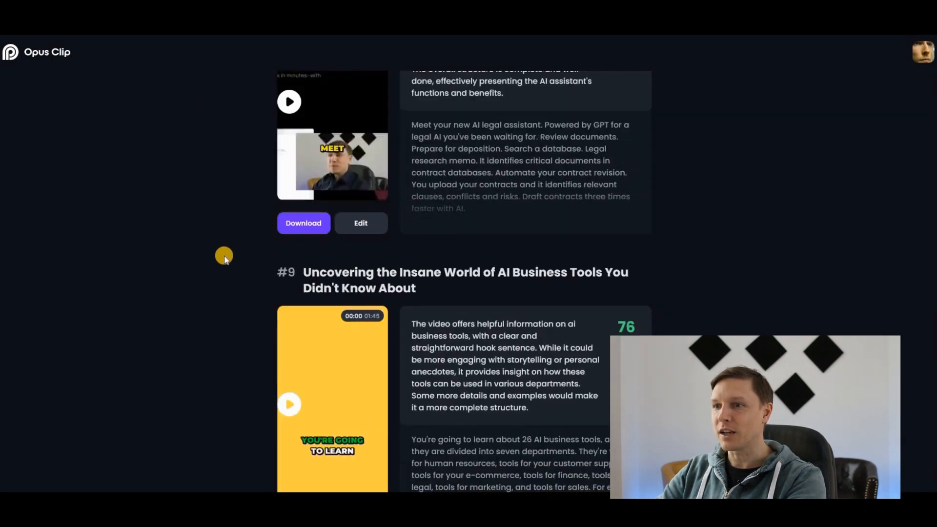
scroll("down", 3)
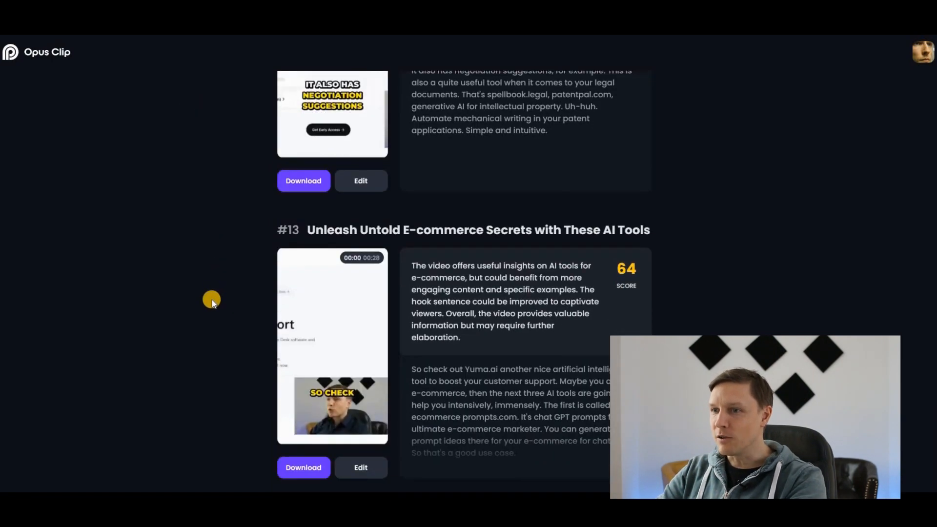
mouse_move(391, 224)
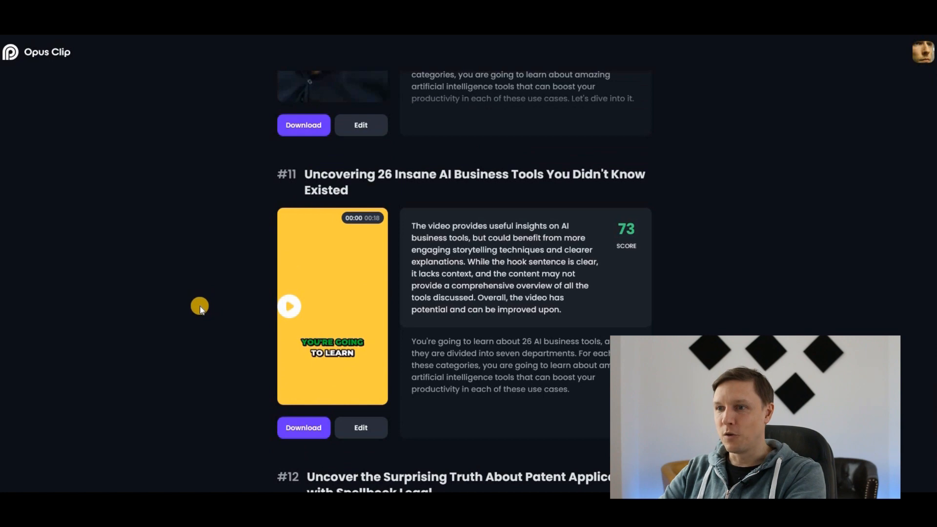
scroll("down", 3)
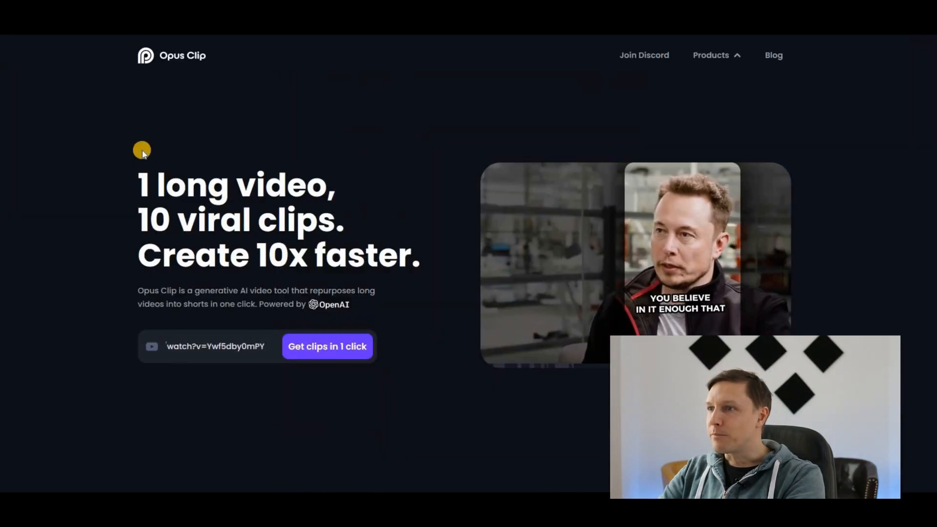
Read the AI Virality Score, Face Tracking, Keyword Highlighter and Emoji Generator descriptions.
scroll("down", 3)
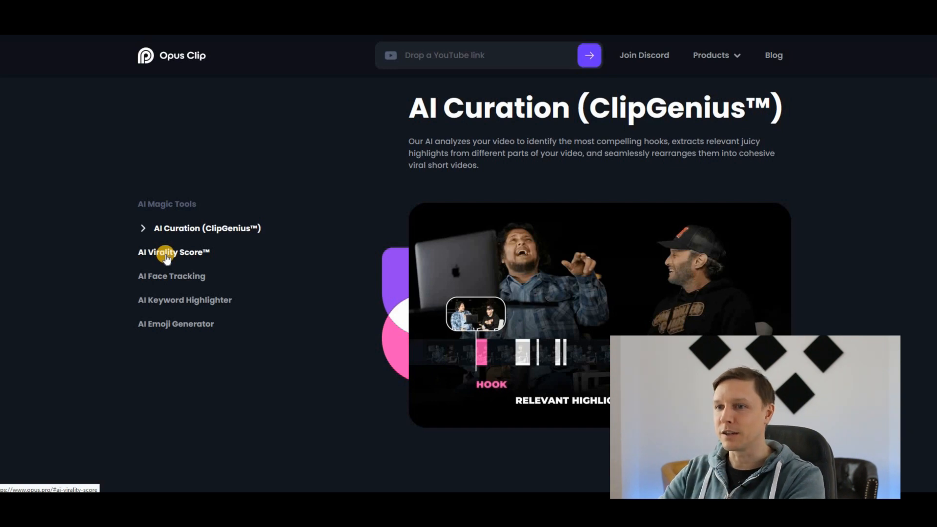
left_click(173, 252)
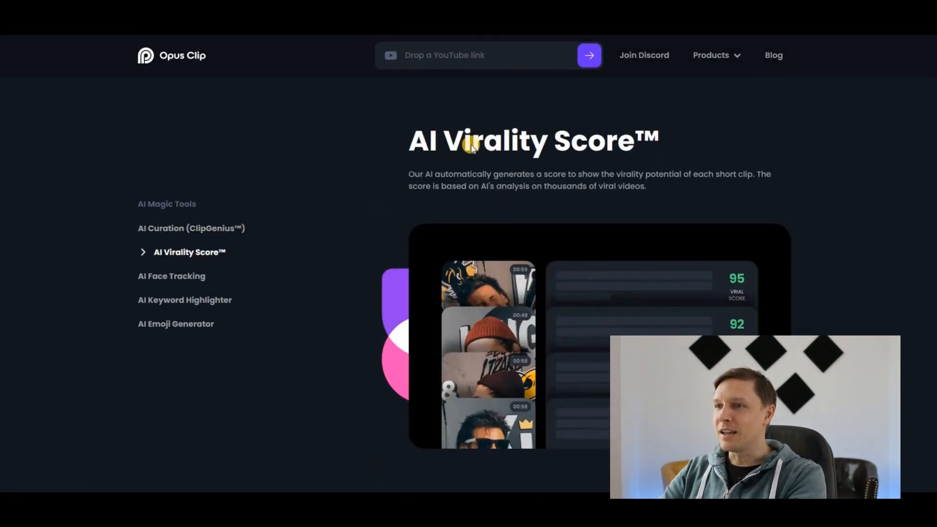
mouse_move(176, 276)
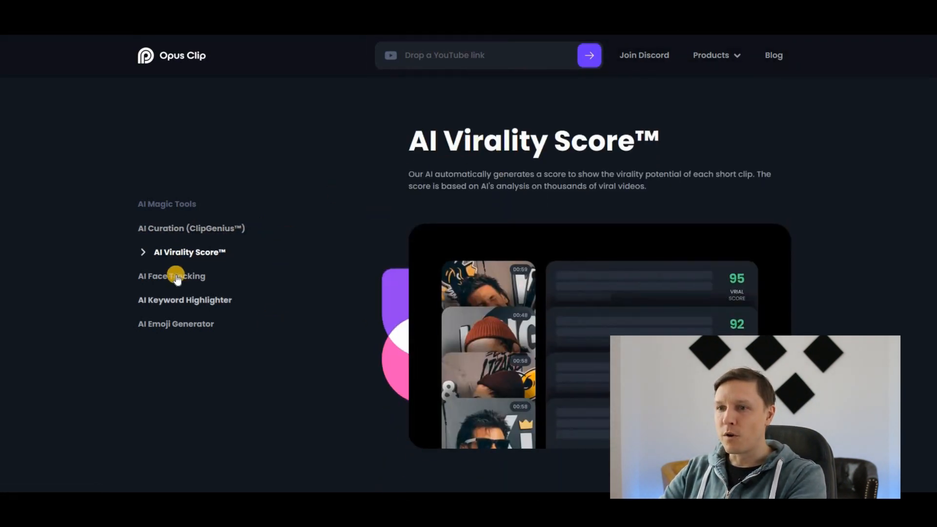
left_click(171, 275)
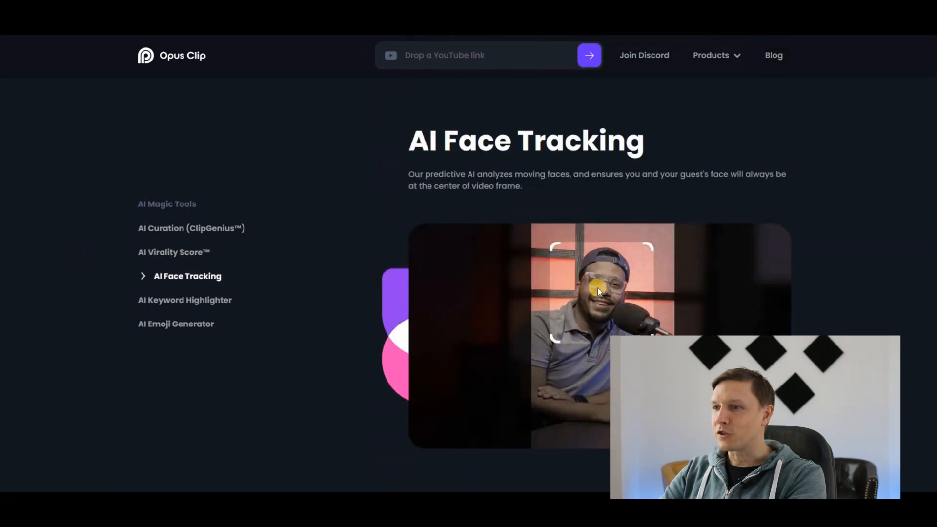
left_click(185, 299)
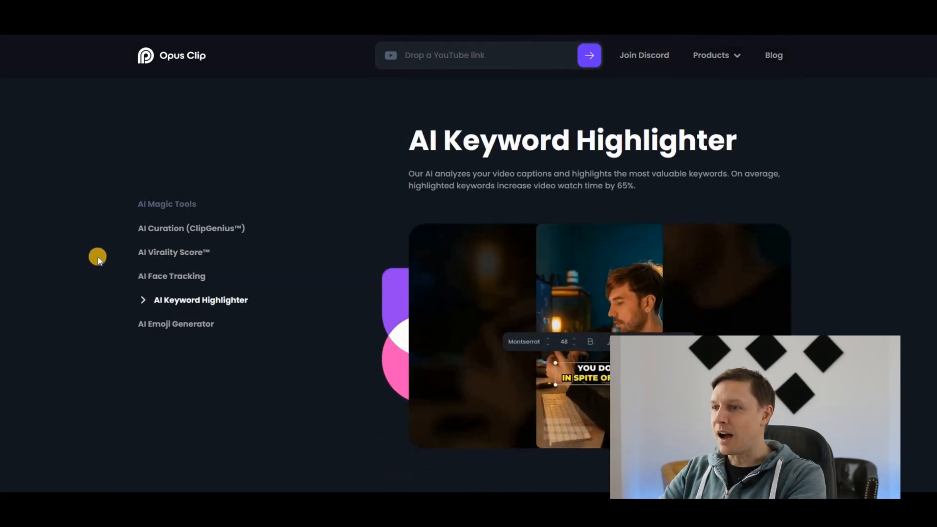
mouse_move(89, 249)
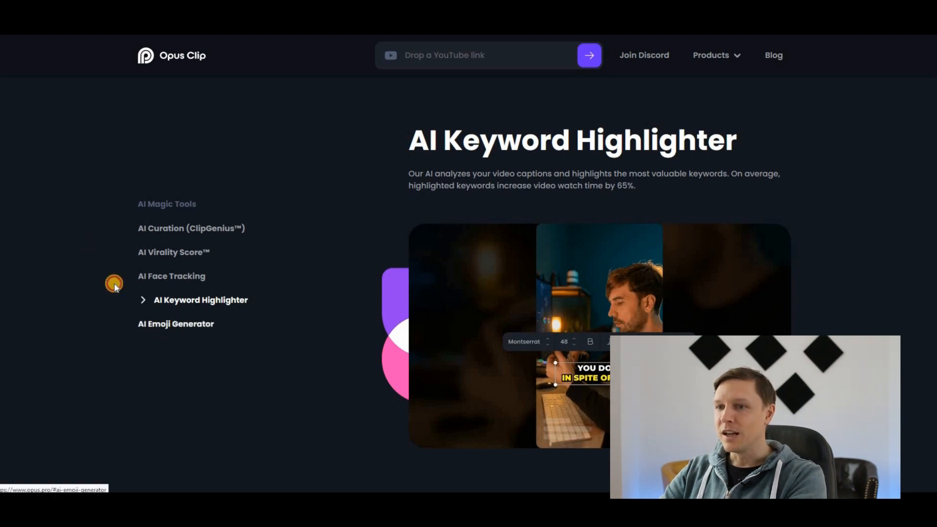
left_click(175, 323)
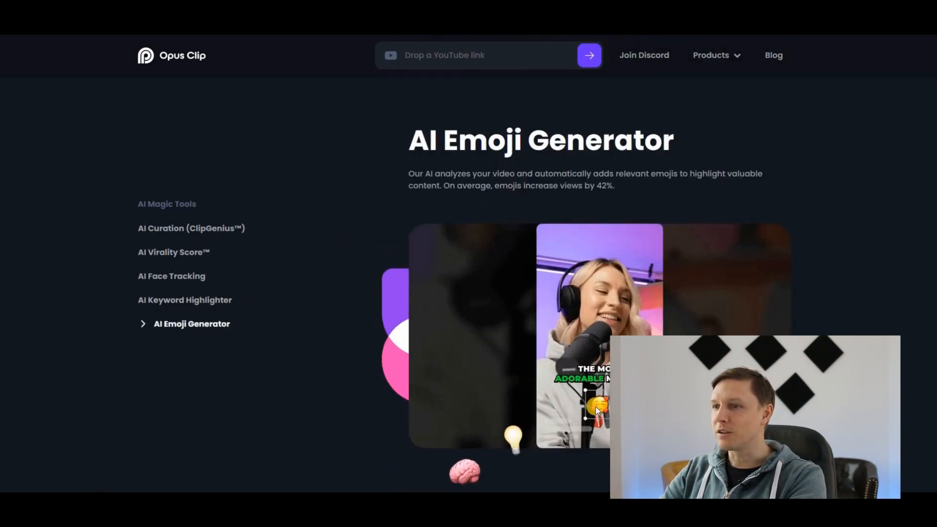
Scroll down to the additional tools feature cards grid.
scroll("down", 3)
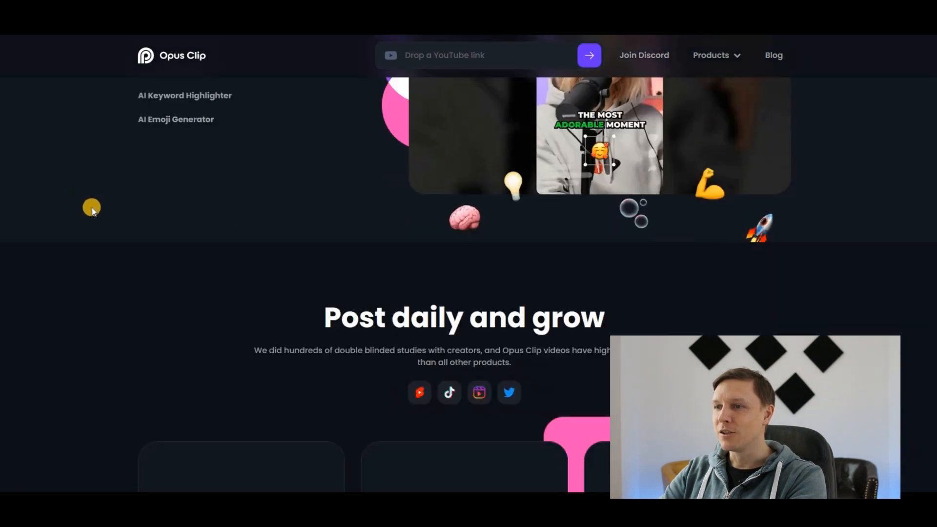
scroll("up", 3)
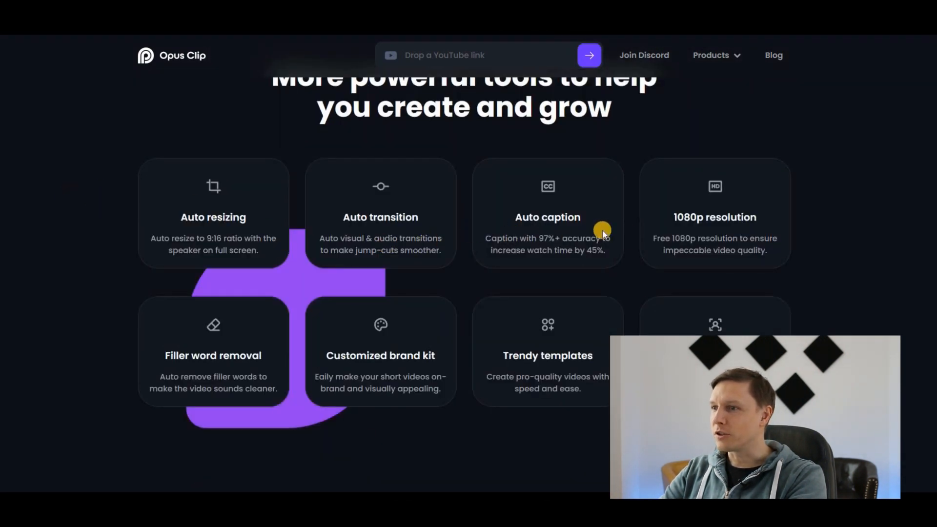
scroll("down", 3)
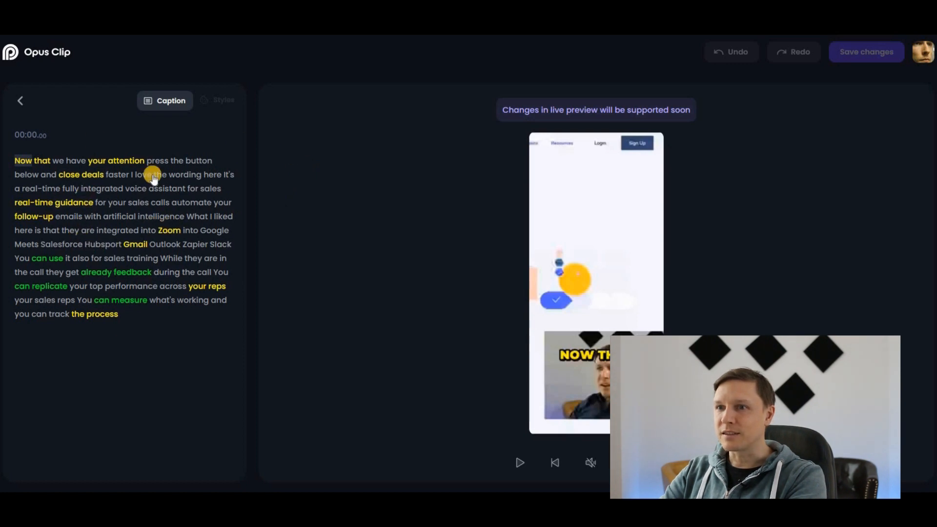
mouse_move(442, 192)
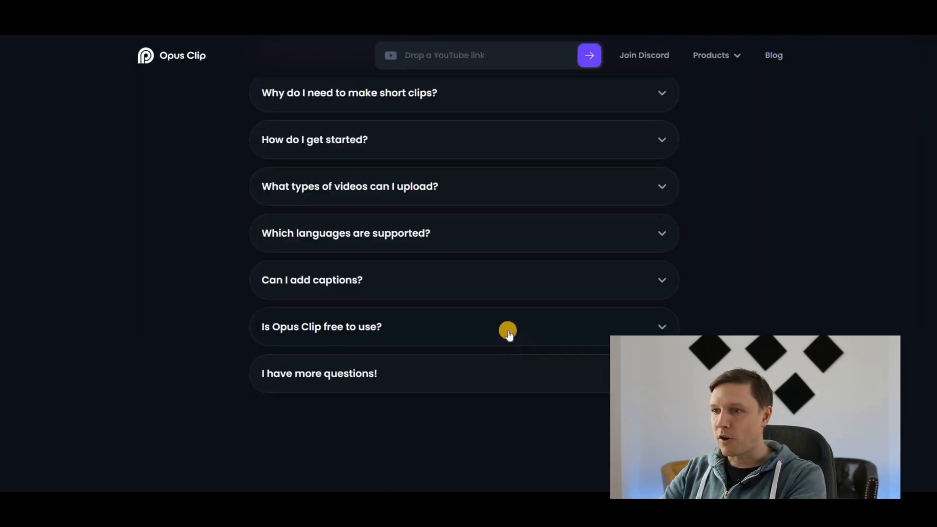
Expand the 'Is Opus Clip free to use?' FAQ, then scroll to the footer and back.
left_click(321, 327)
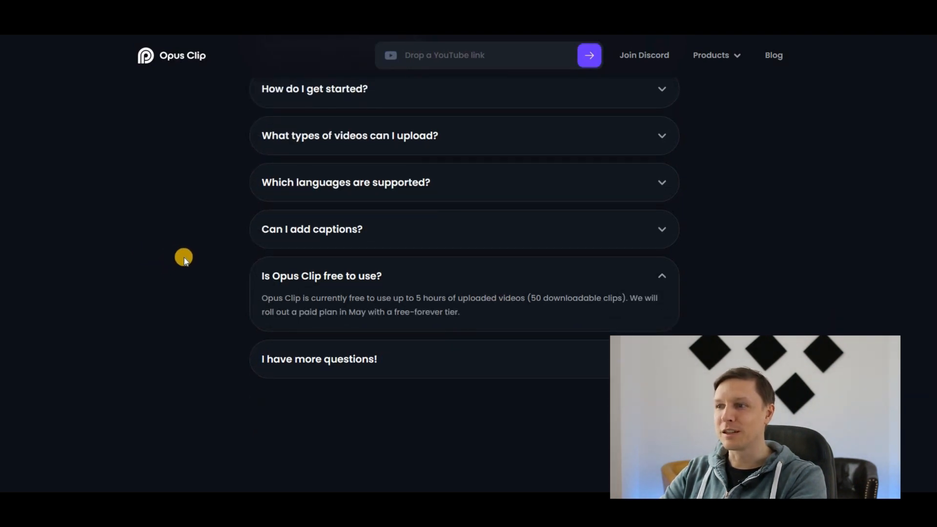
scroll("down", 3)
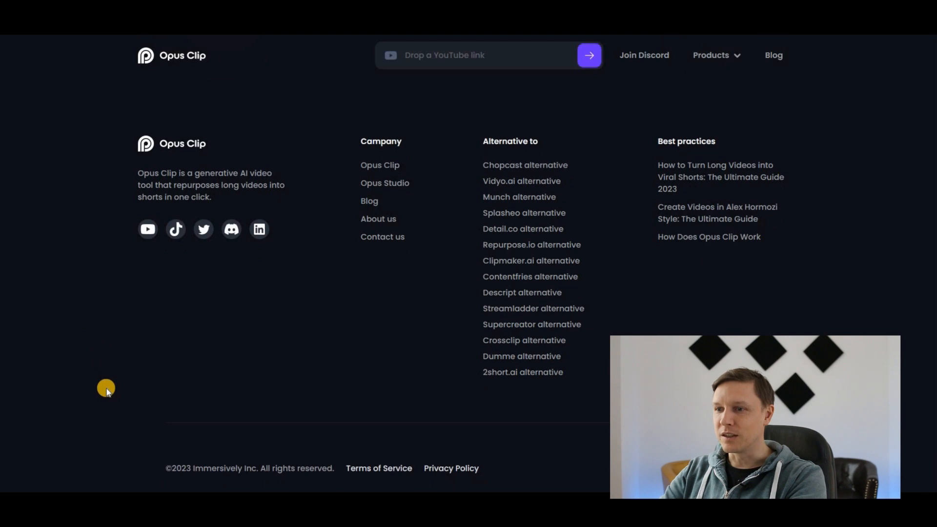
scroll("up", 3)
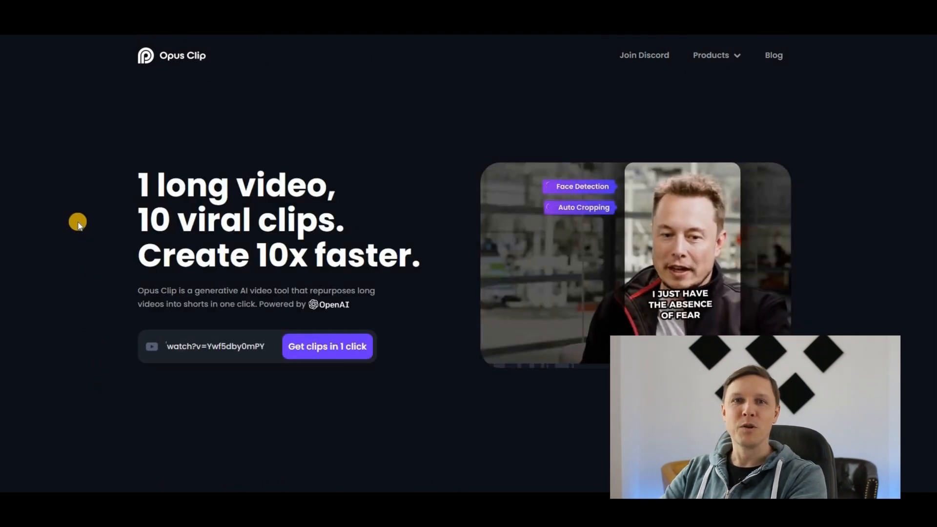